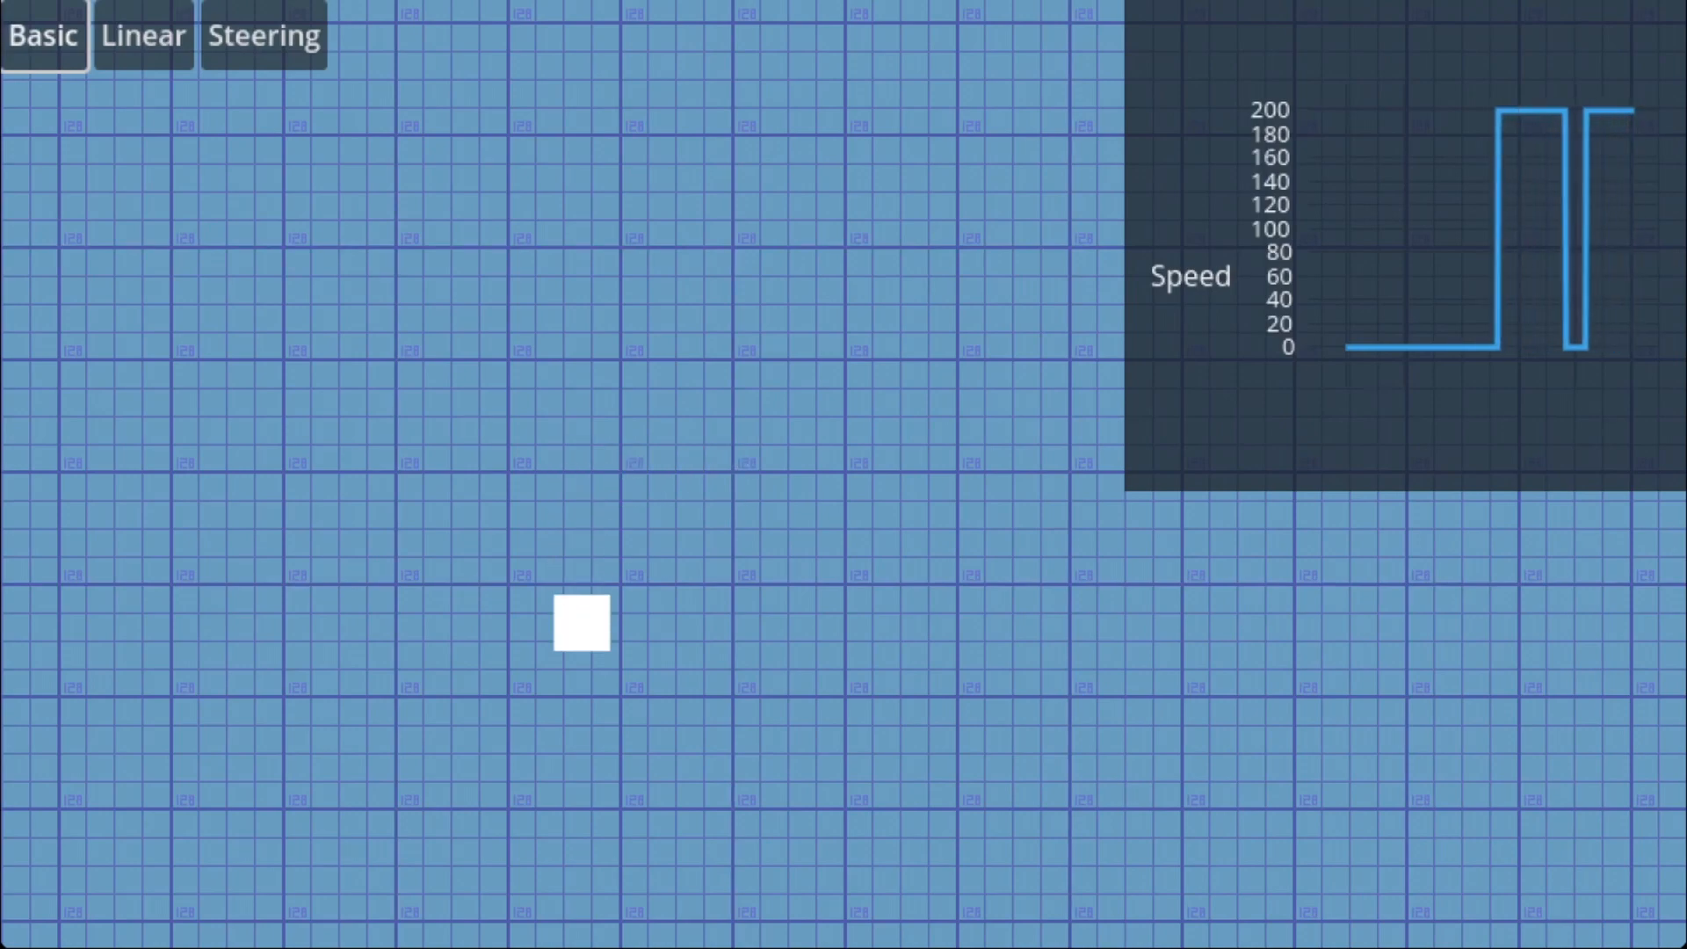
- Alternate the square between Basic and Steering modes, ending in Steering, to compare instant versus smooth speed curves
click(262, 36)
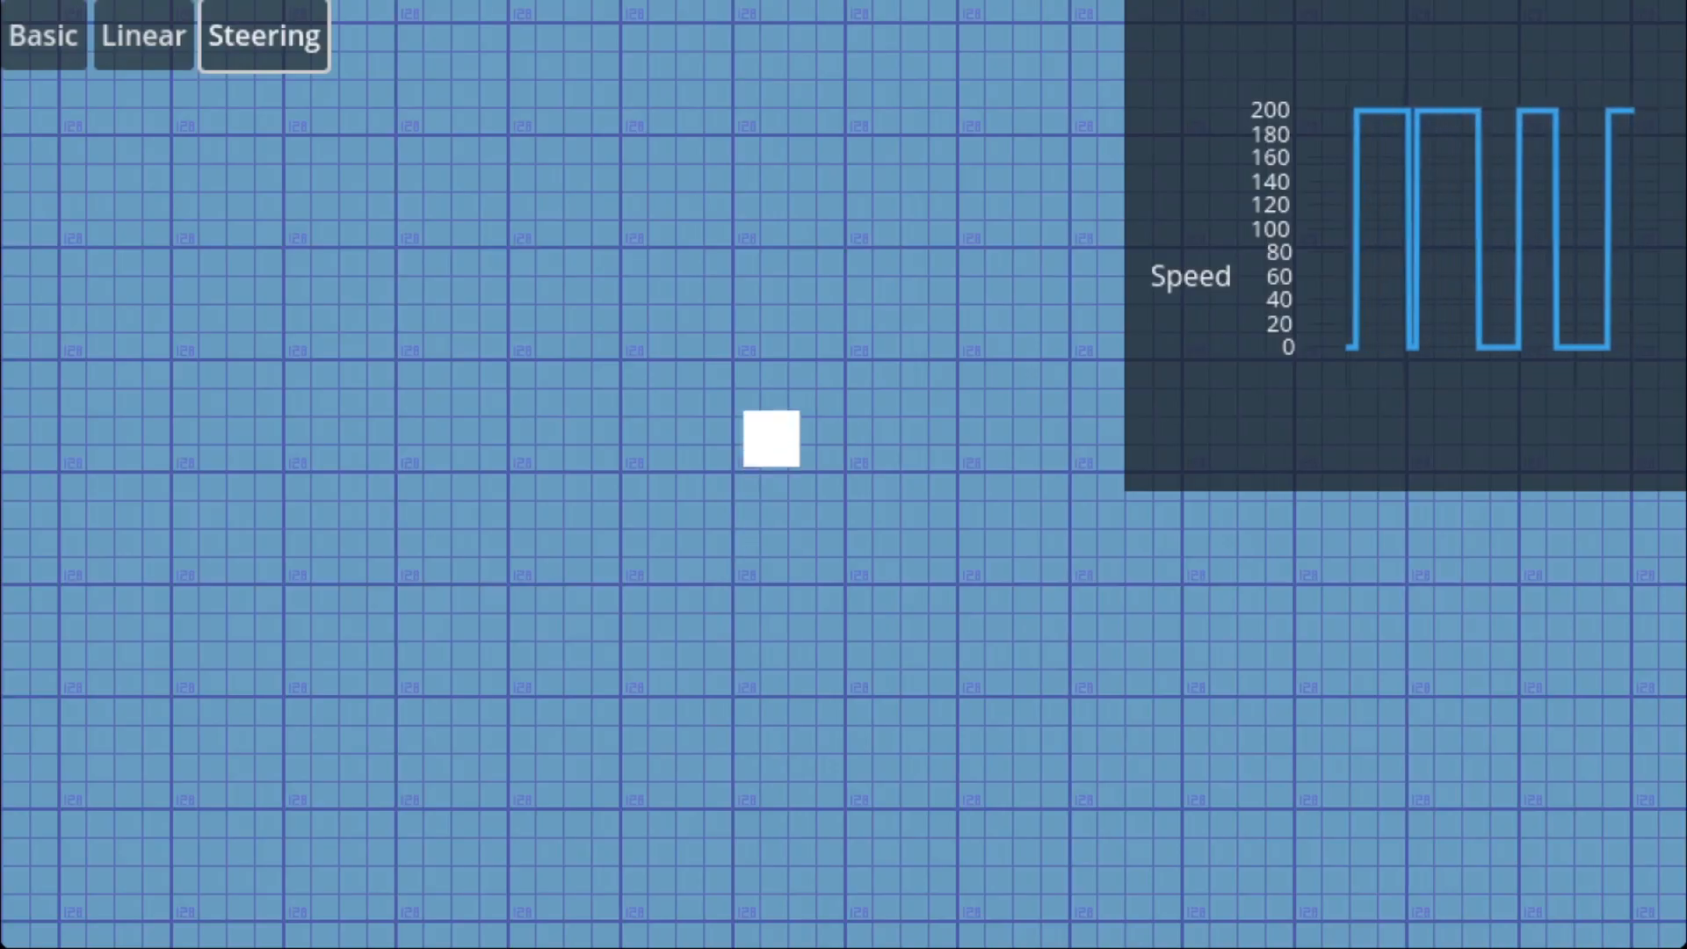
click(42, 35)
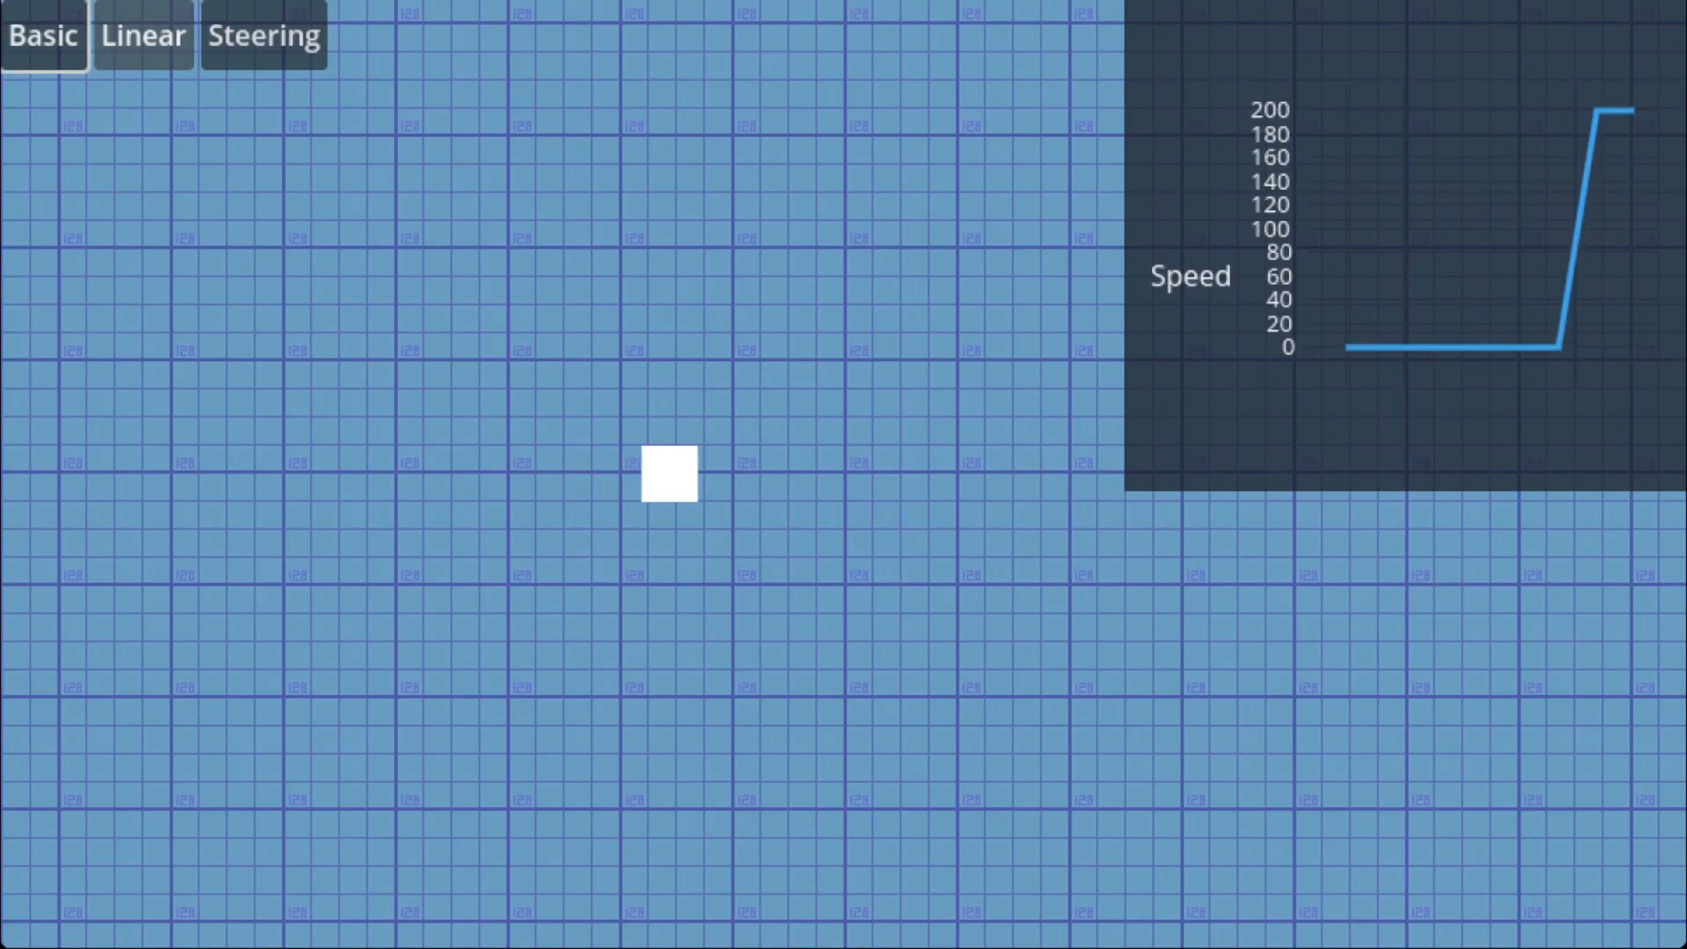
click(262, 35)
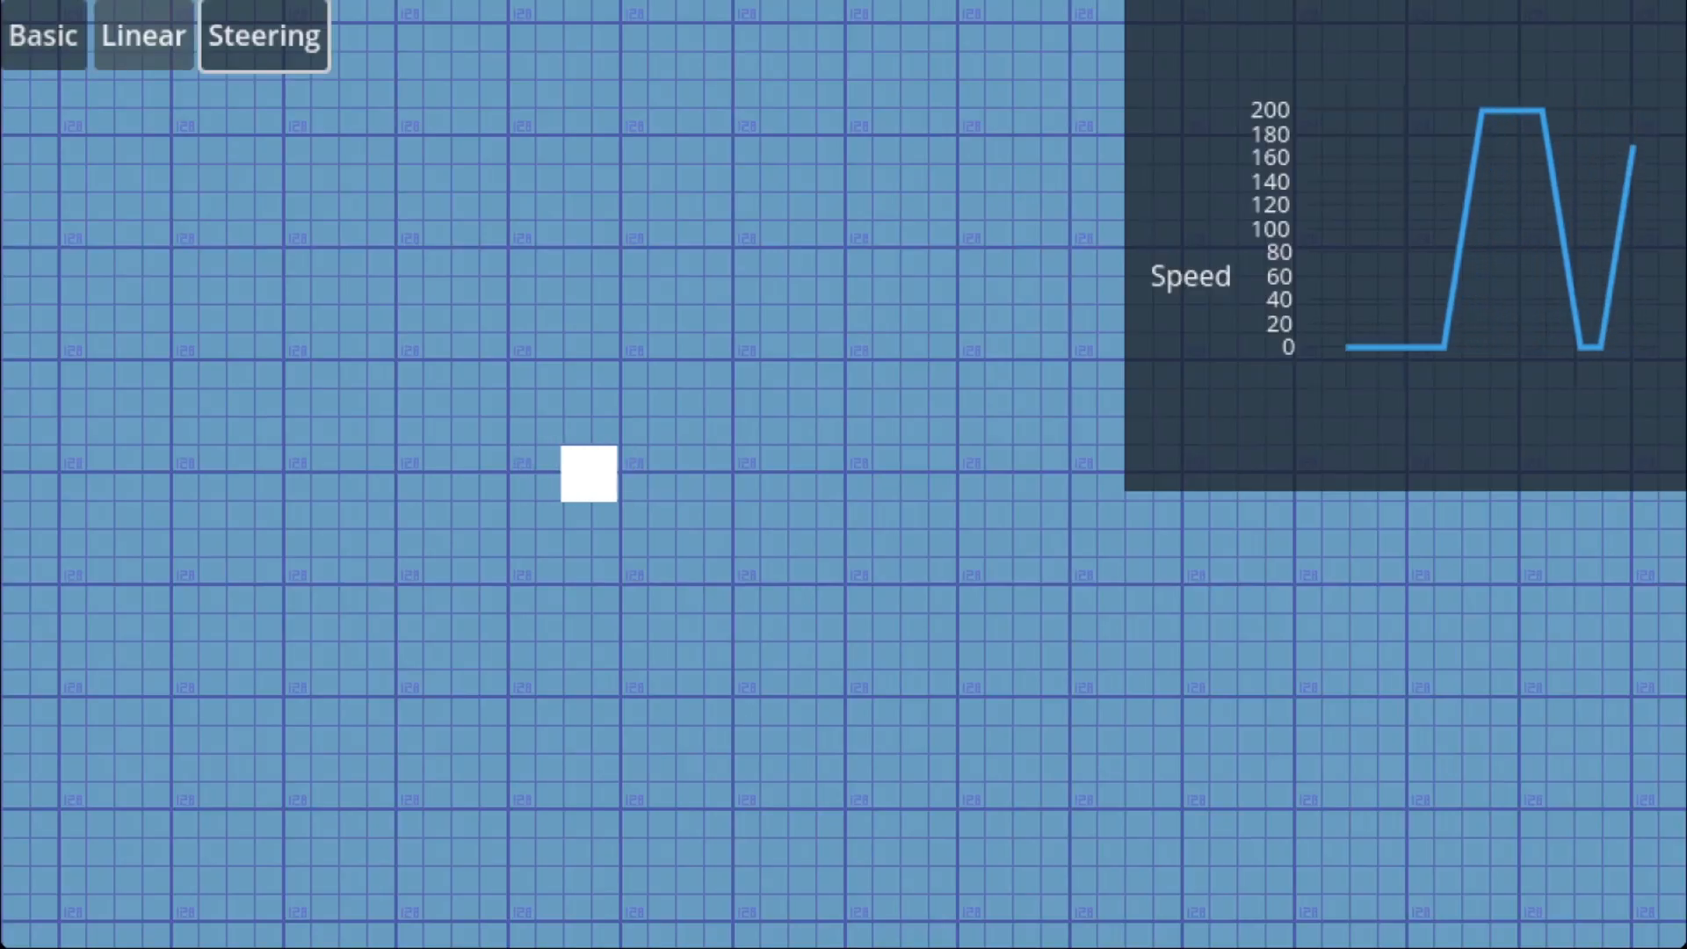
click(140, 35)
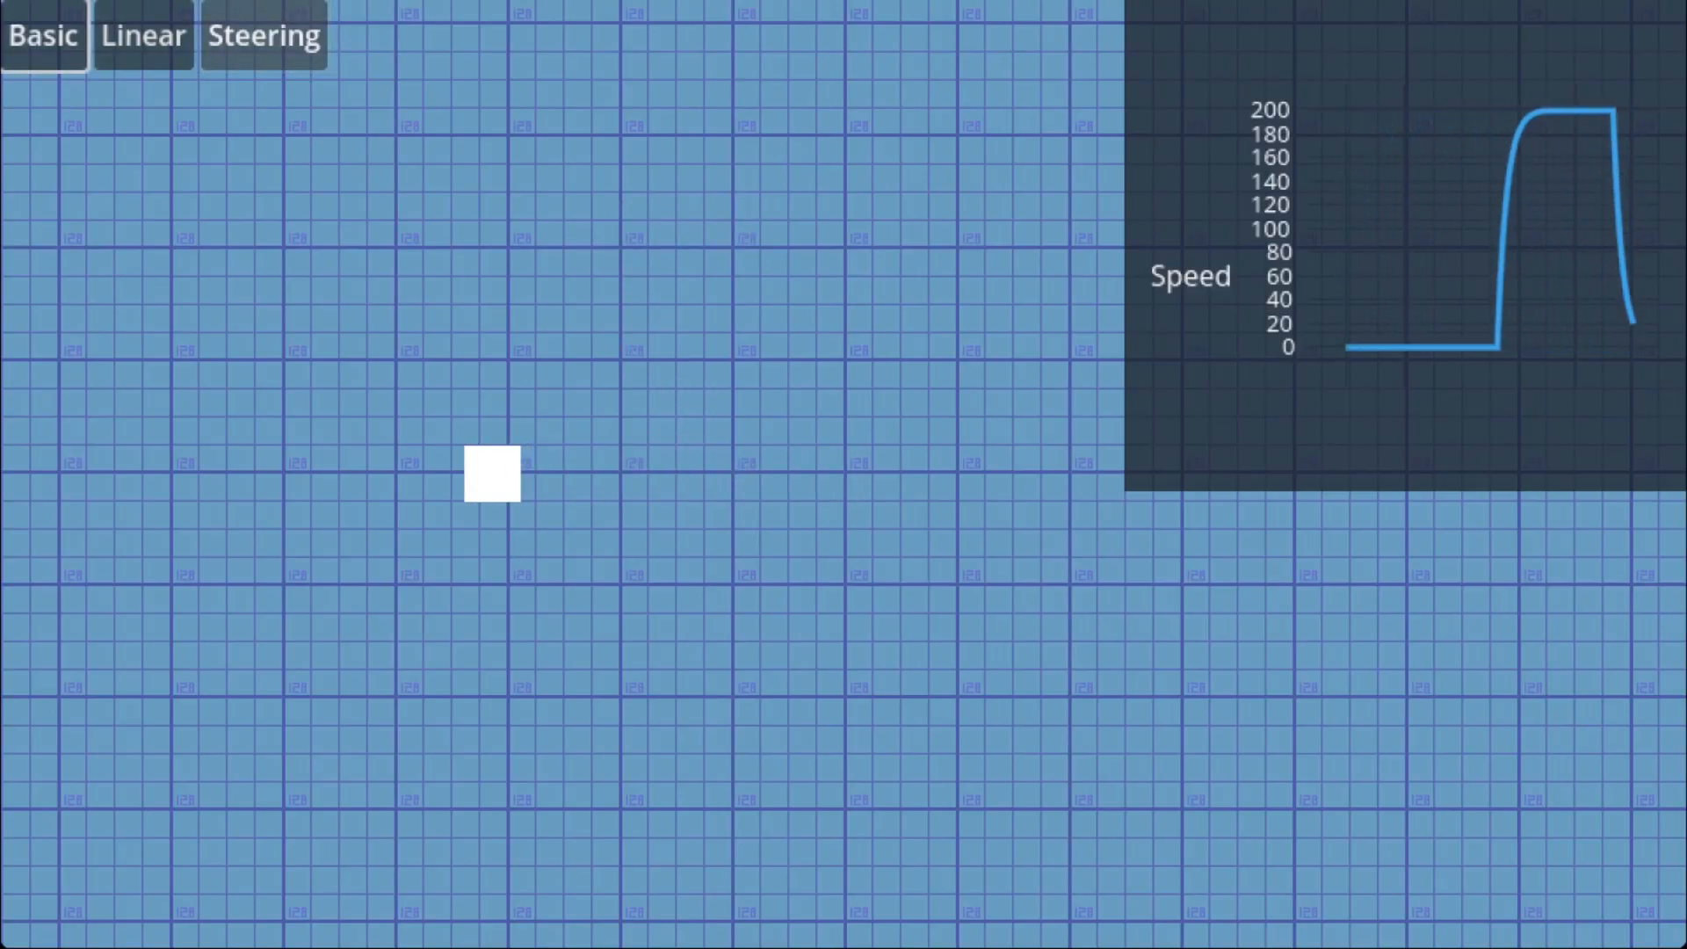
click(262, 36)
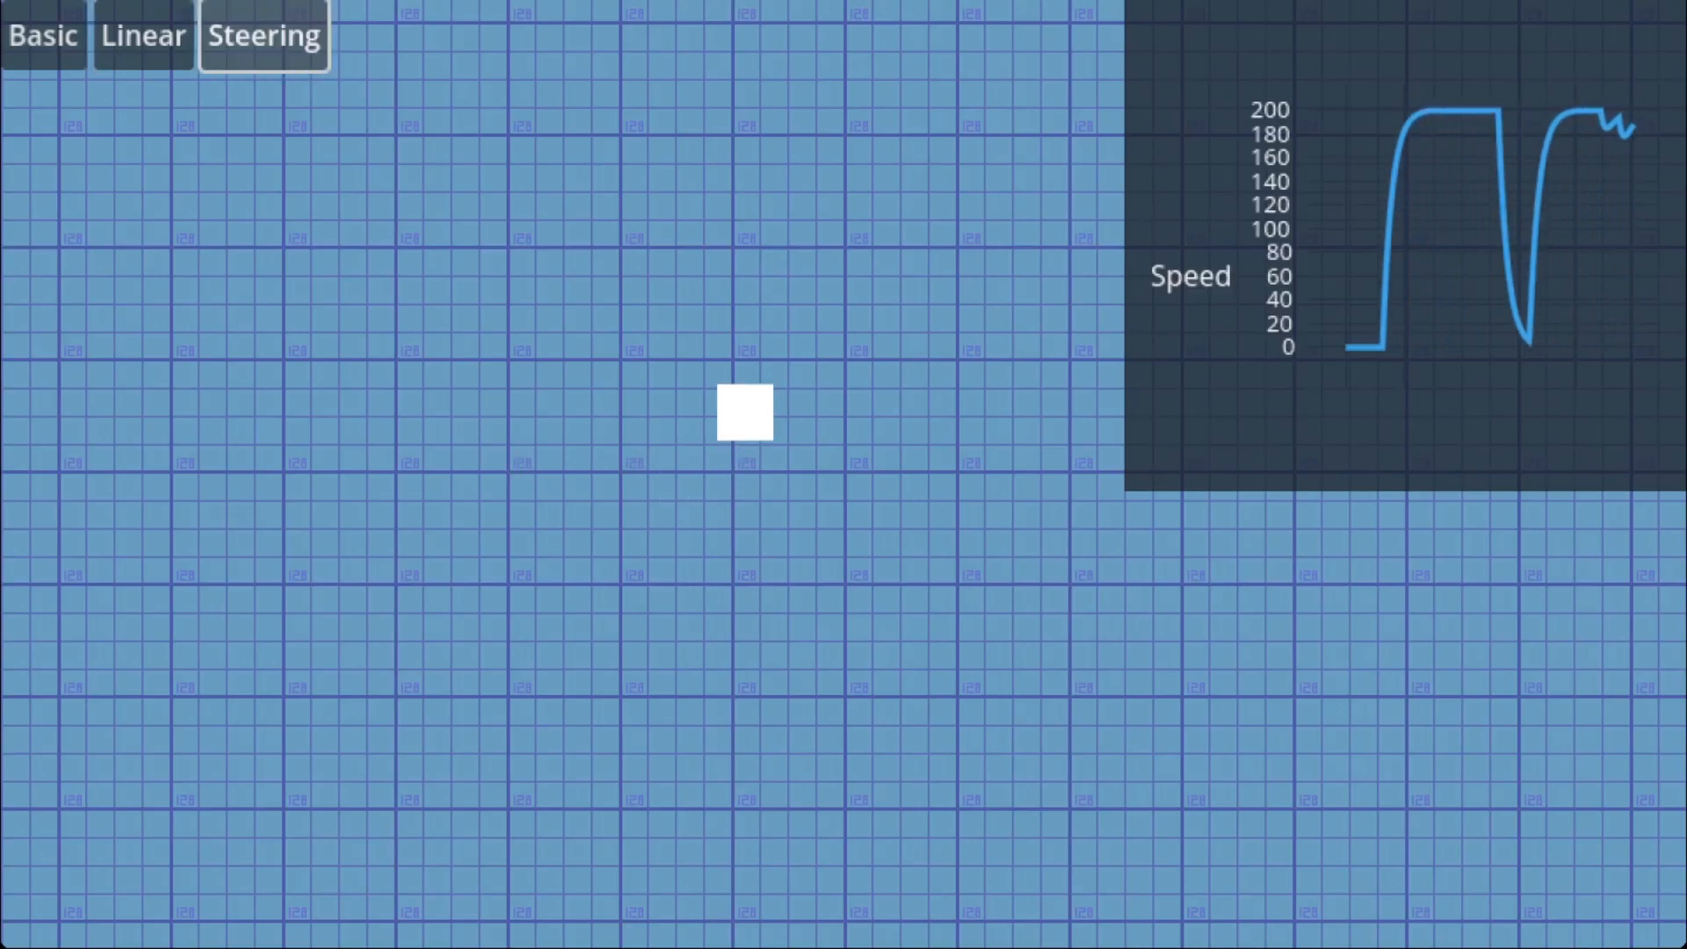
click(42, 35)
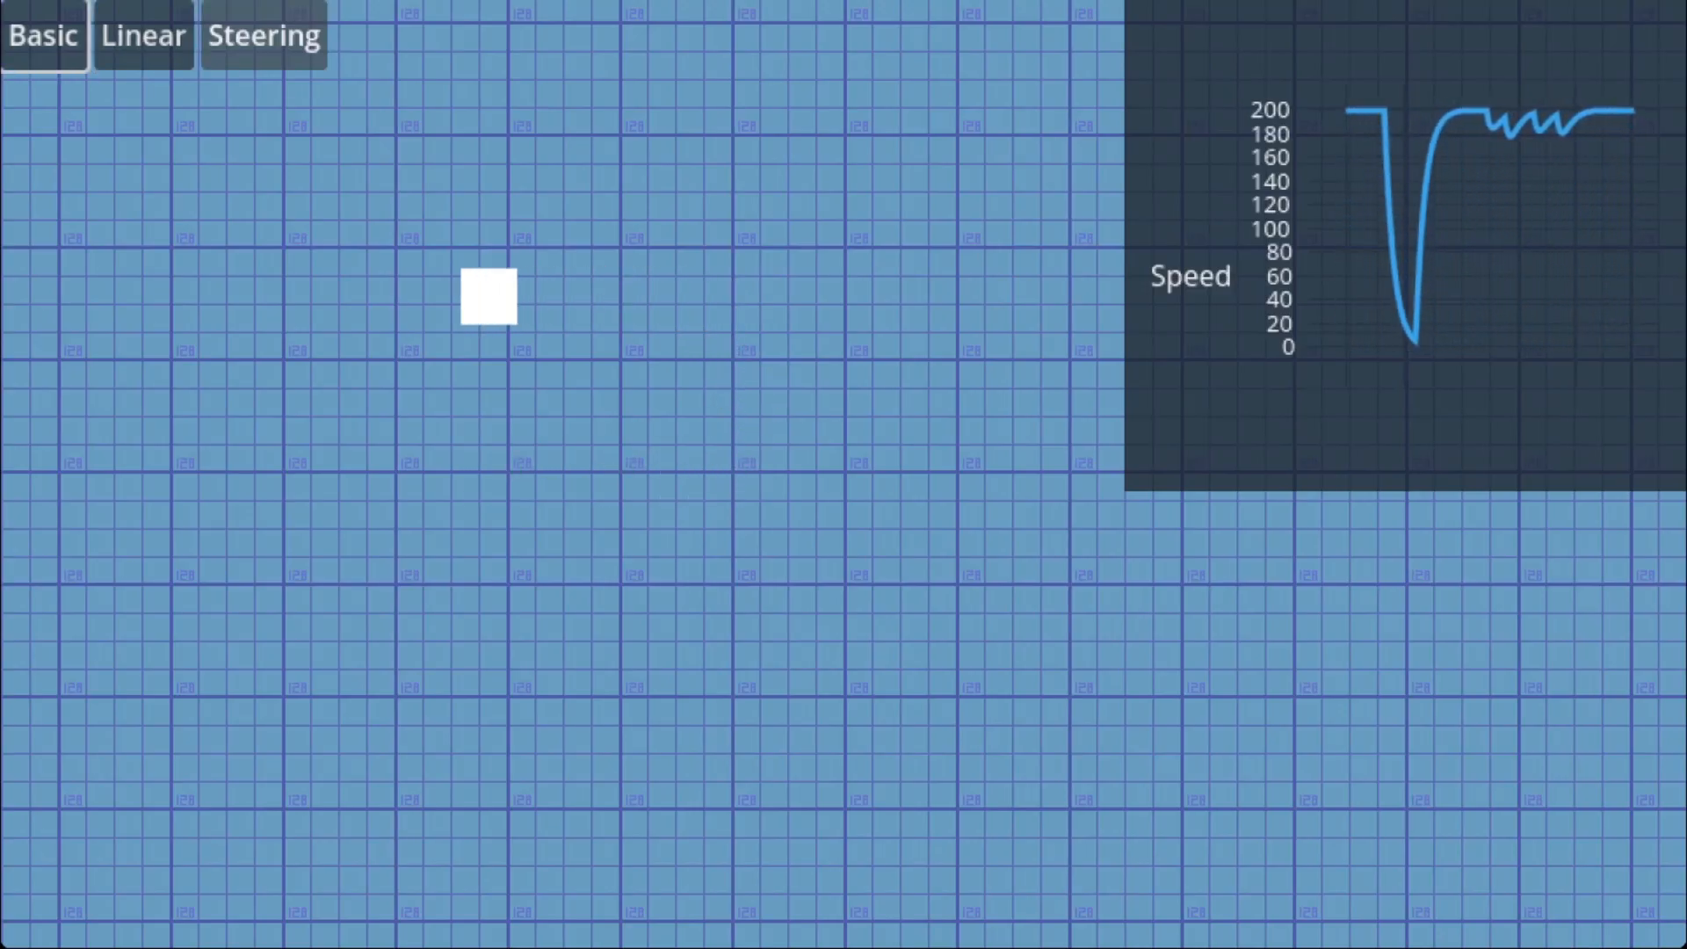
click(262, 35)
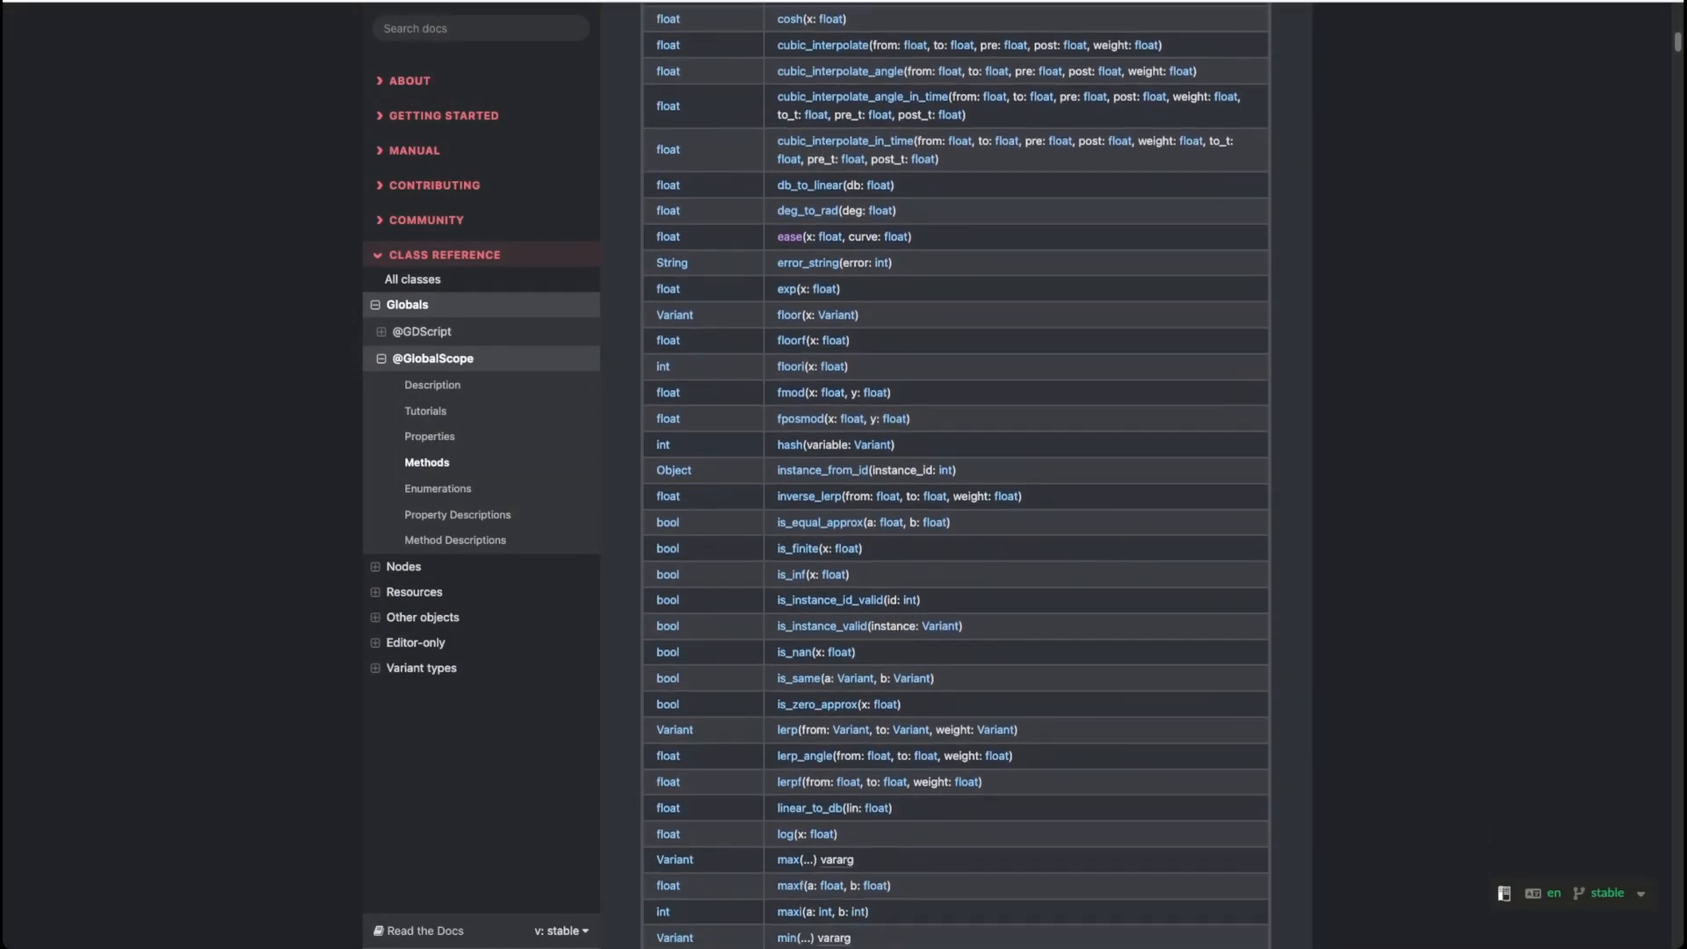
scroll(down, 3)
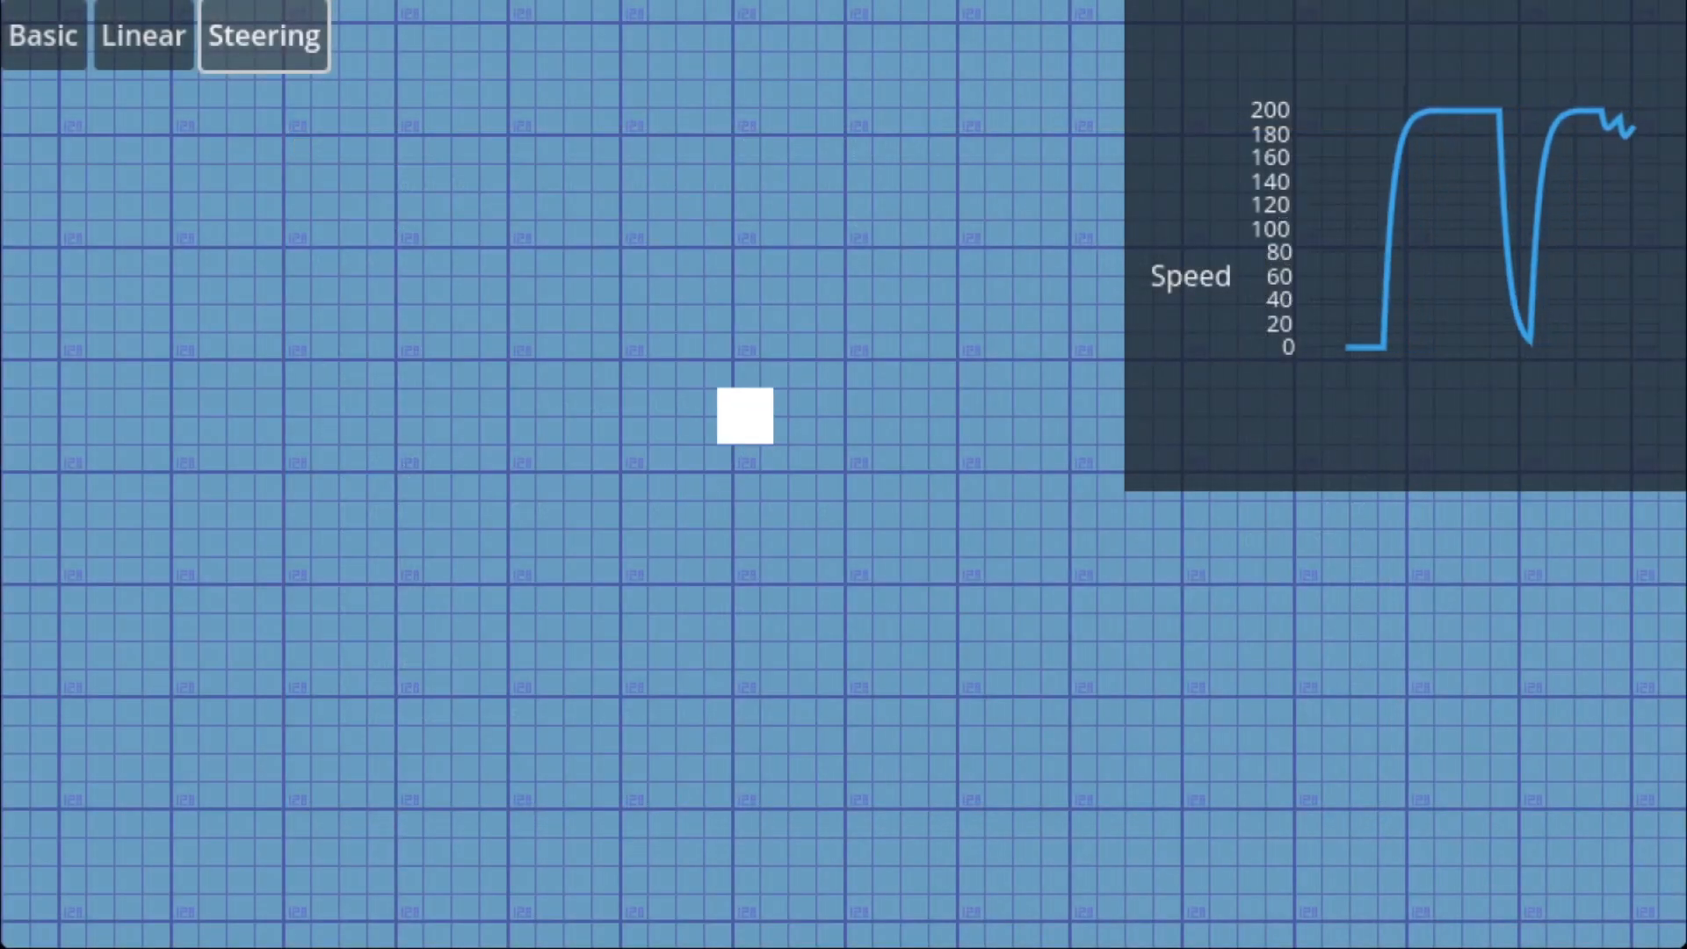
- Switch the square to Basic movement, then back to Steering on the speed chart
click(42, 35)
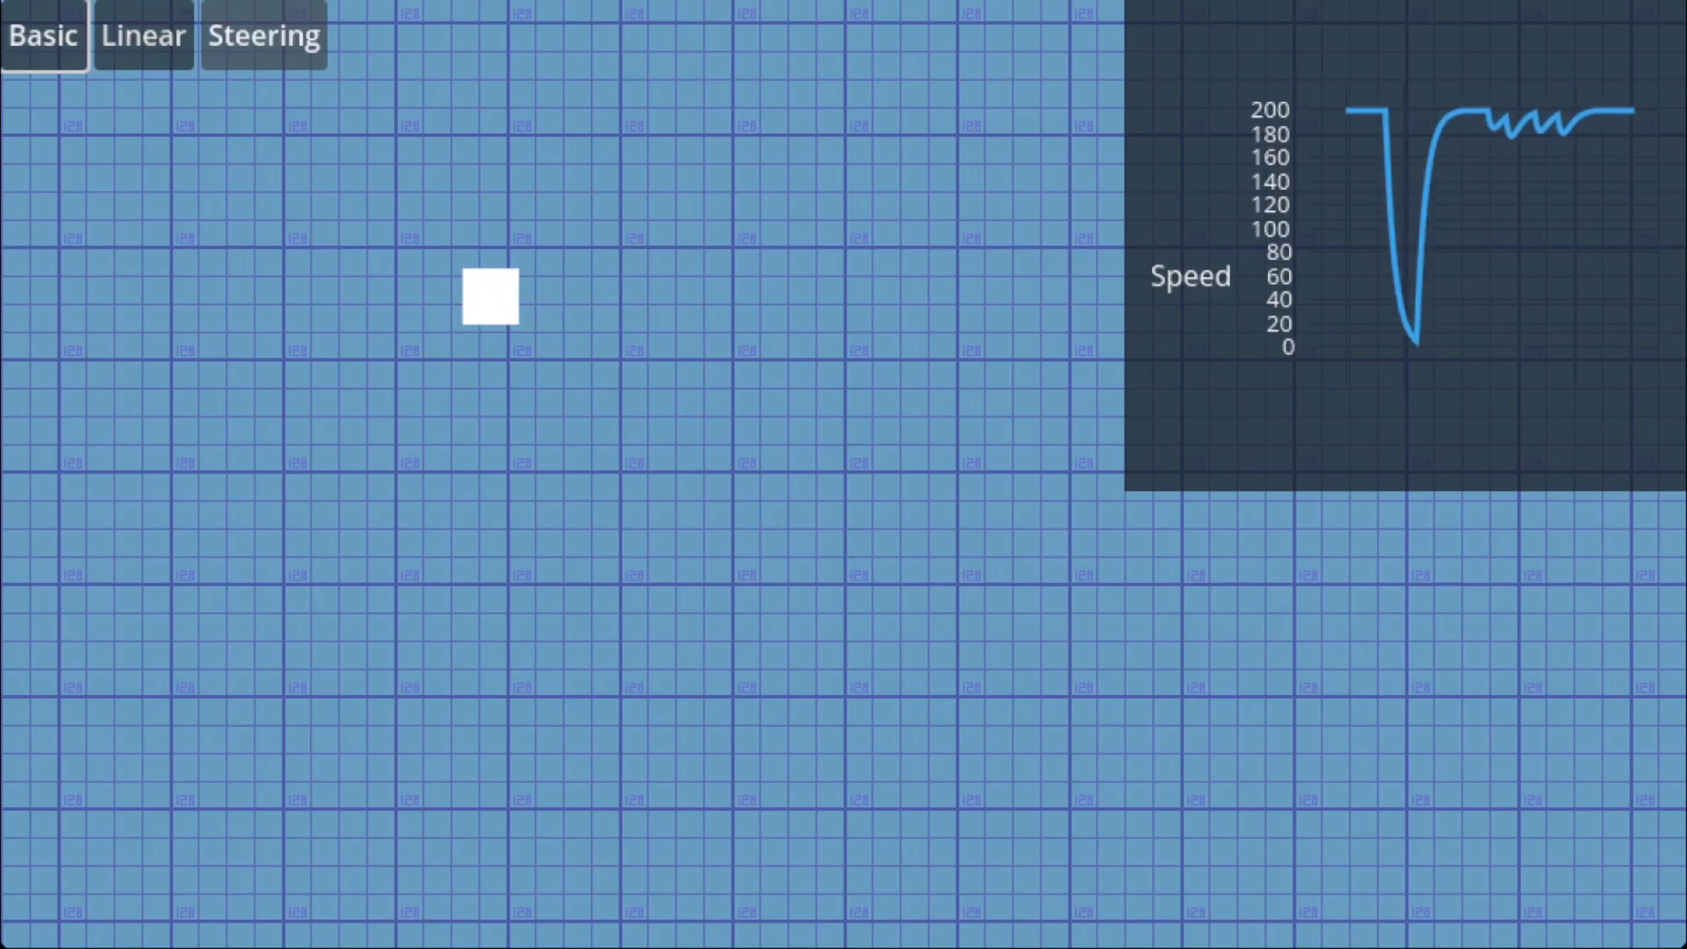
click(261, 35)
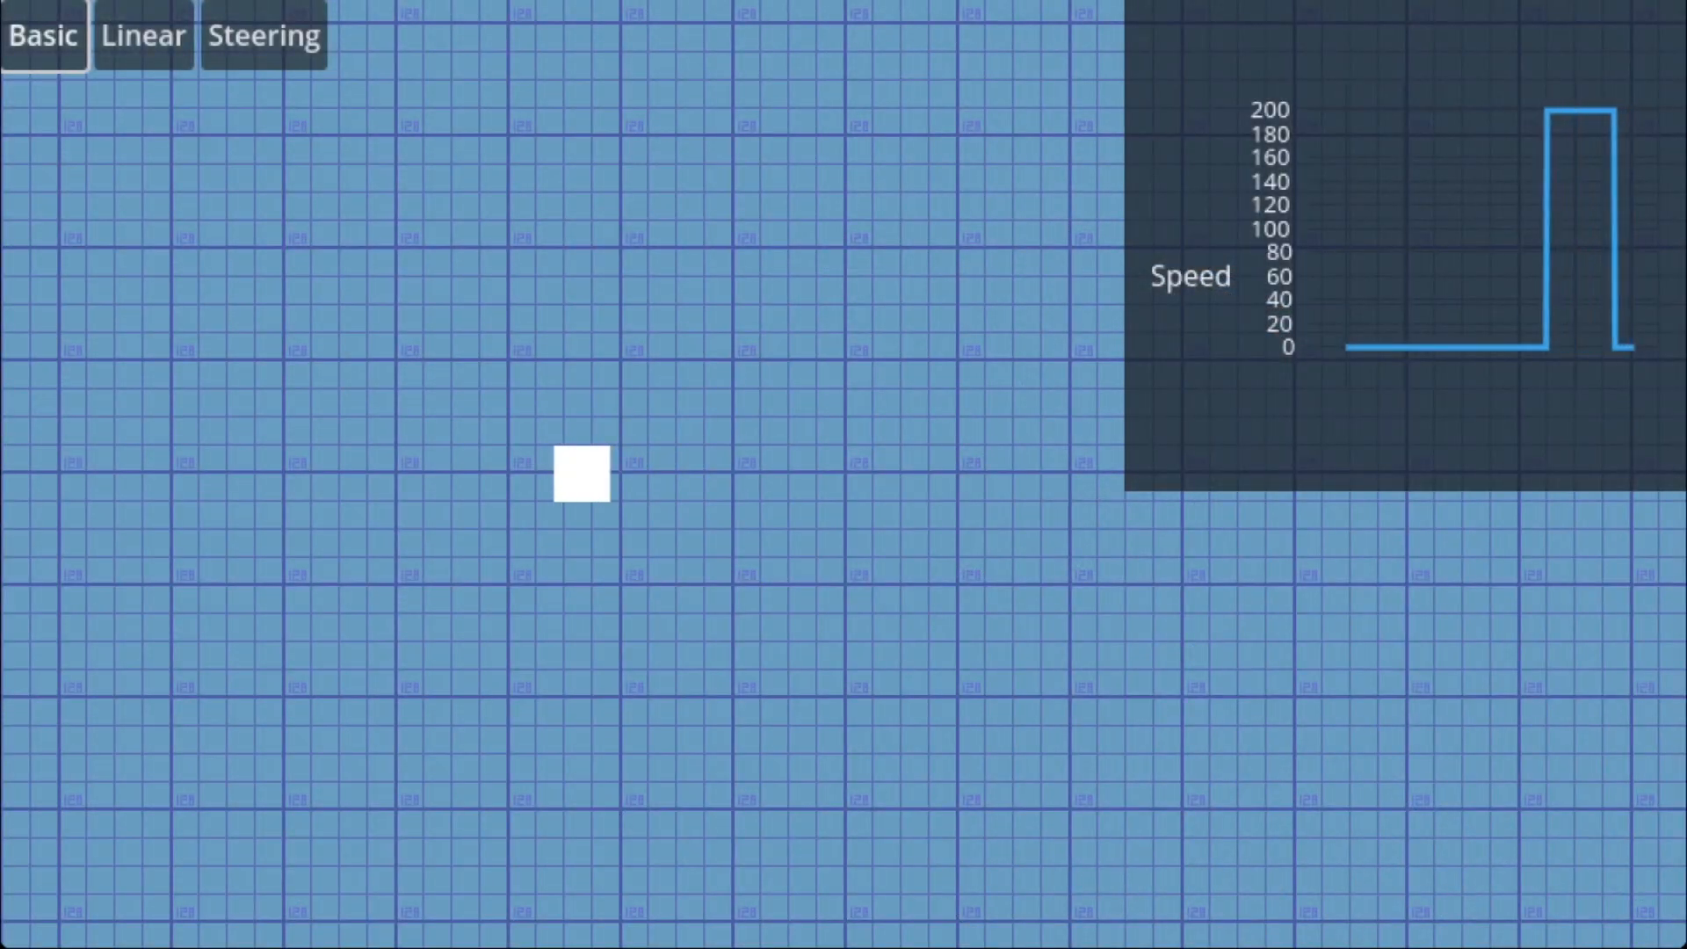
click(262, 35)
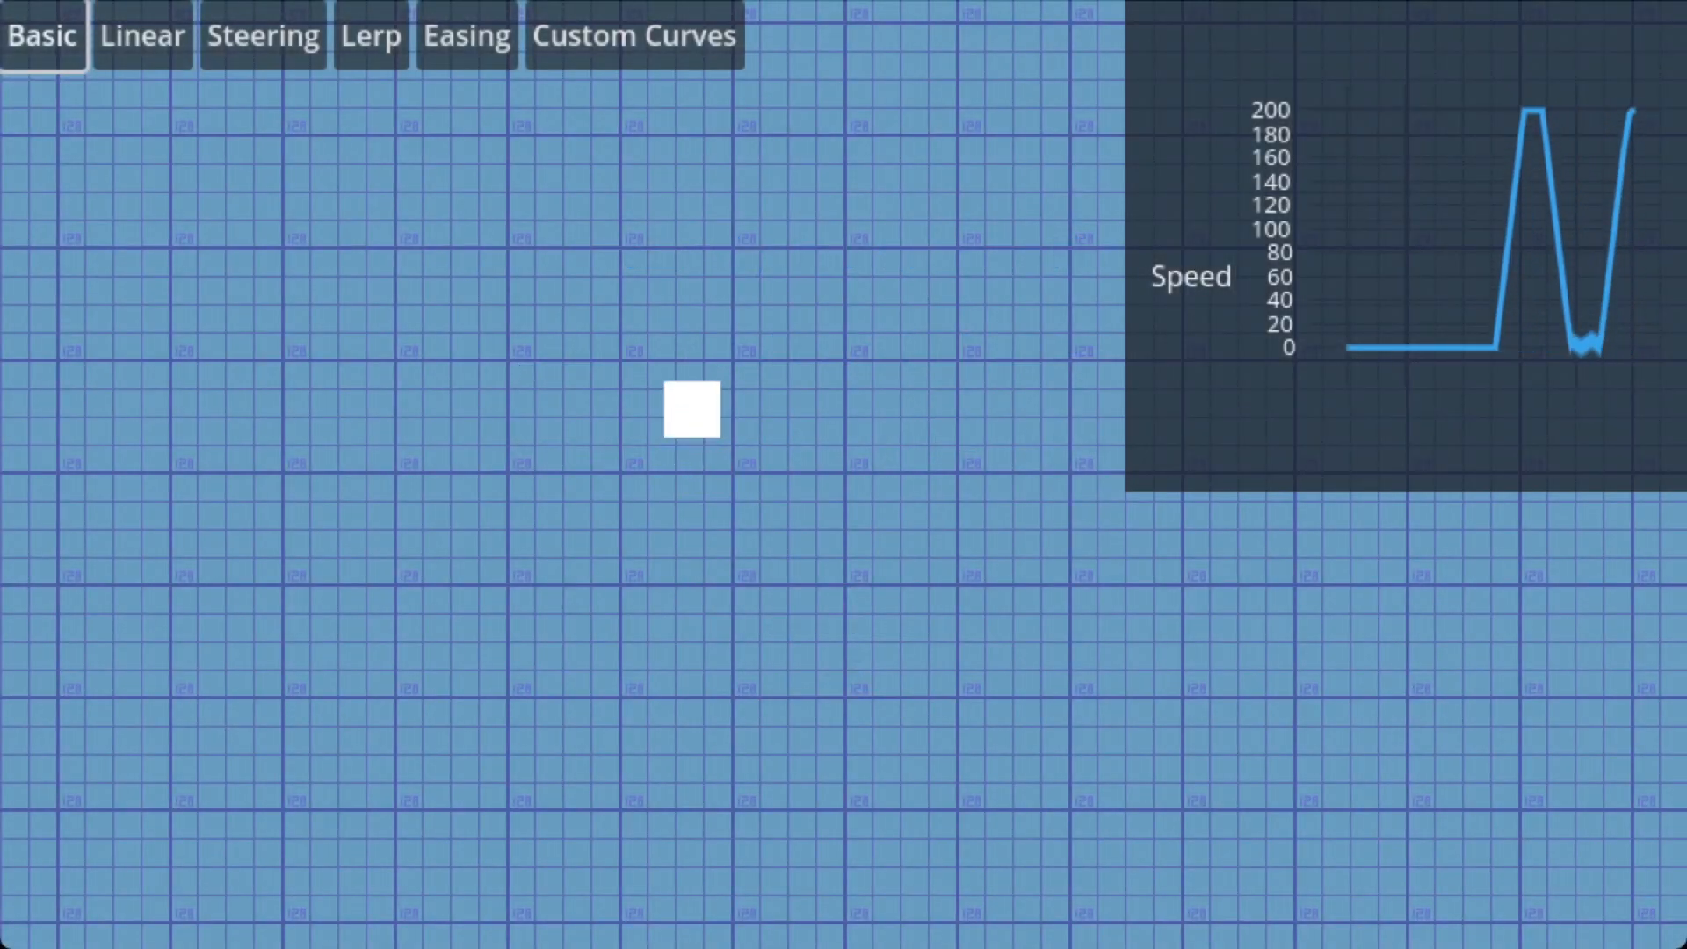
- Switch the square to Lerp movement, then the next mode button, watching the speed curve ease
click(369, 35)
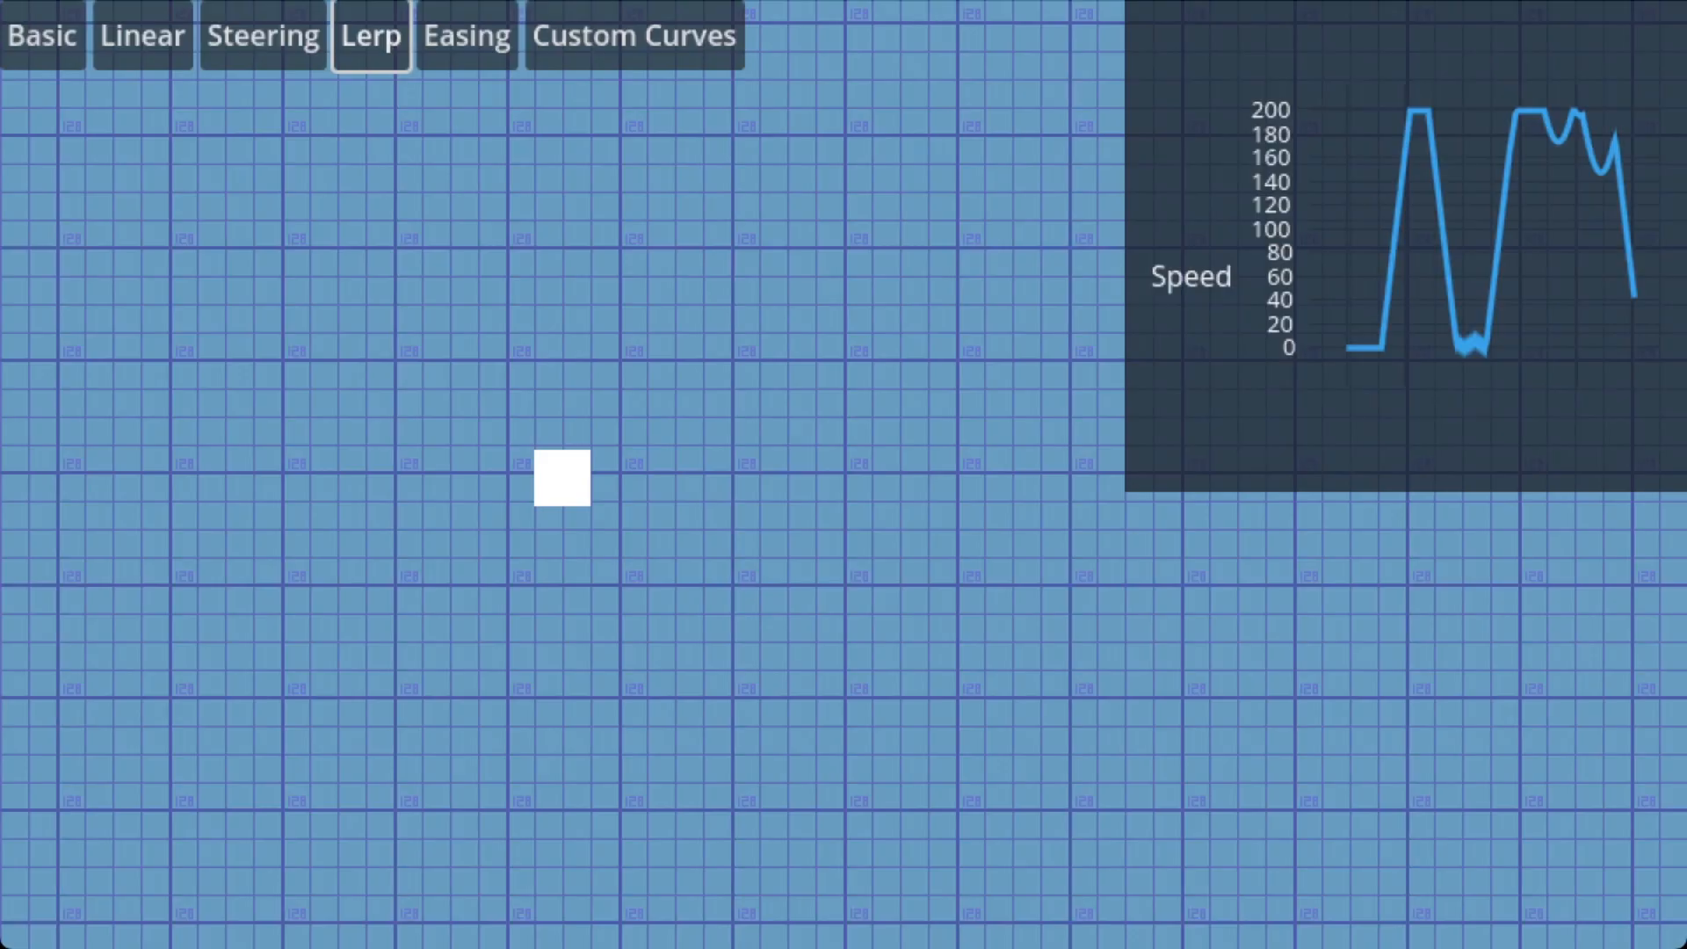
click(465, 35)
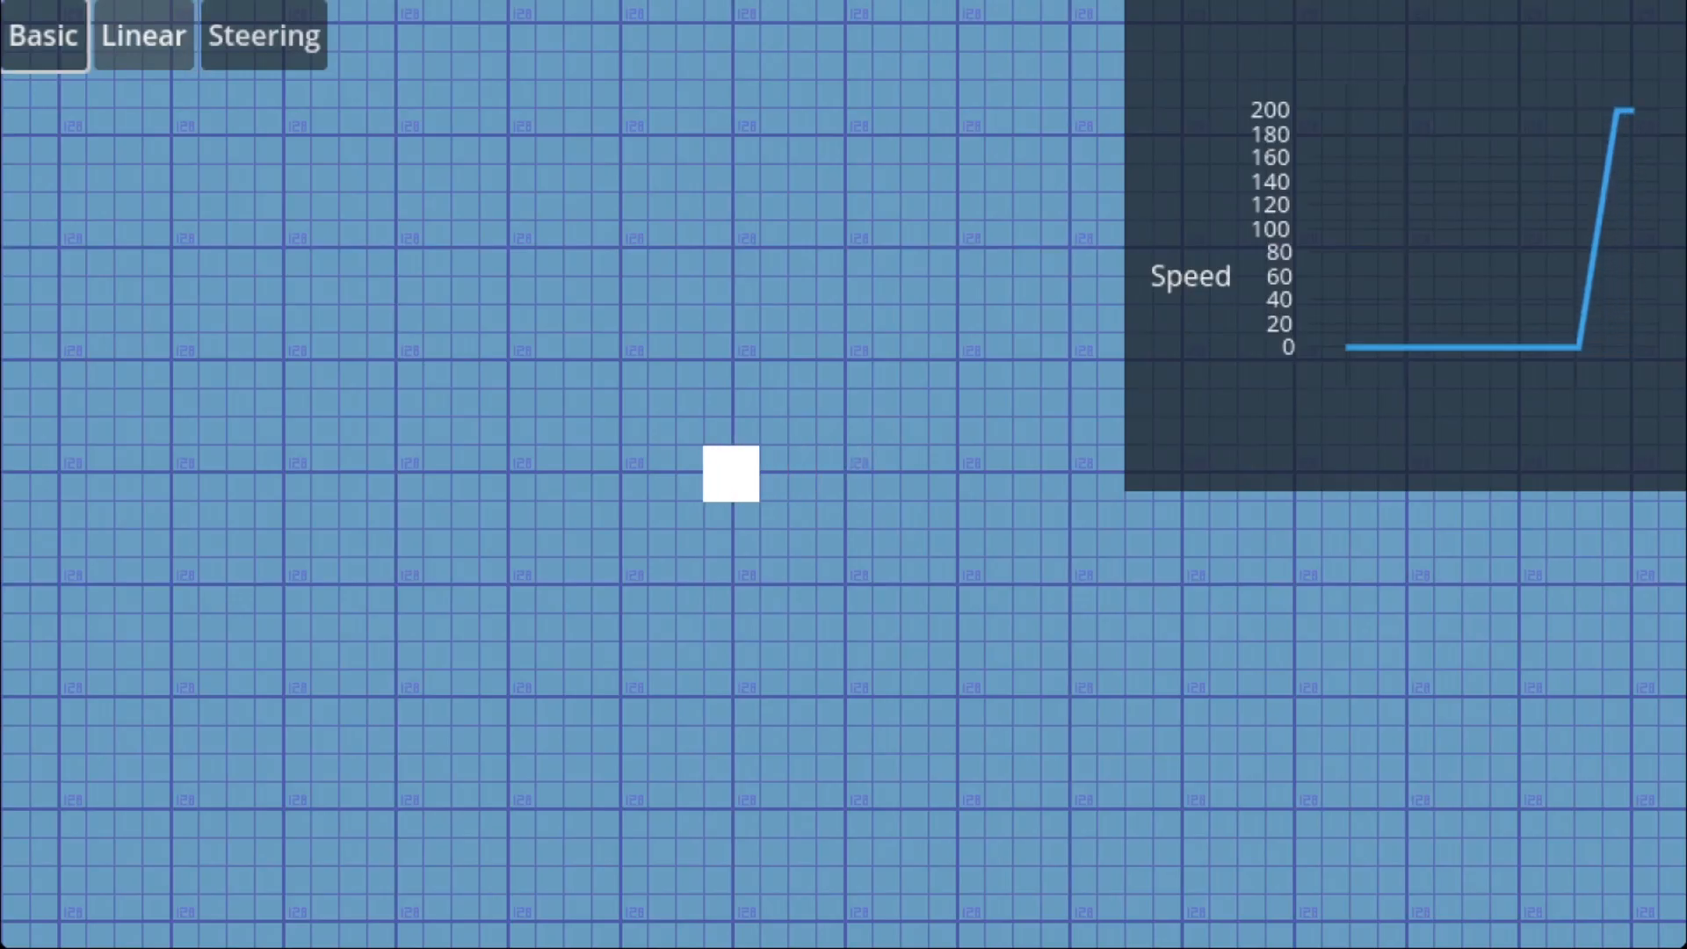
- Cycle the square through Linear and Steering several times, then settle on Basic with the chart ramping to 200
click(141, 35)
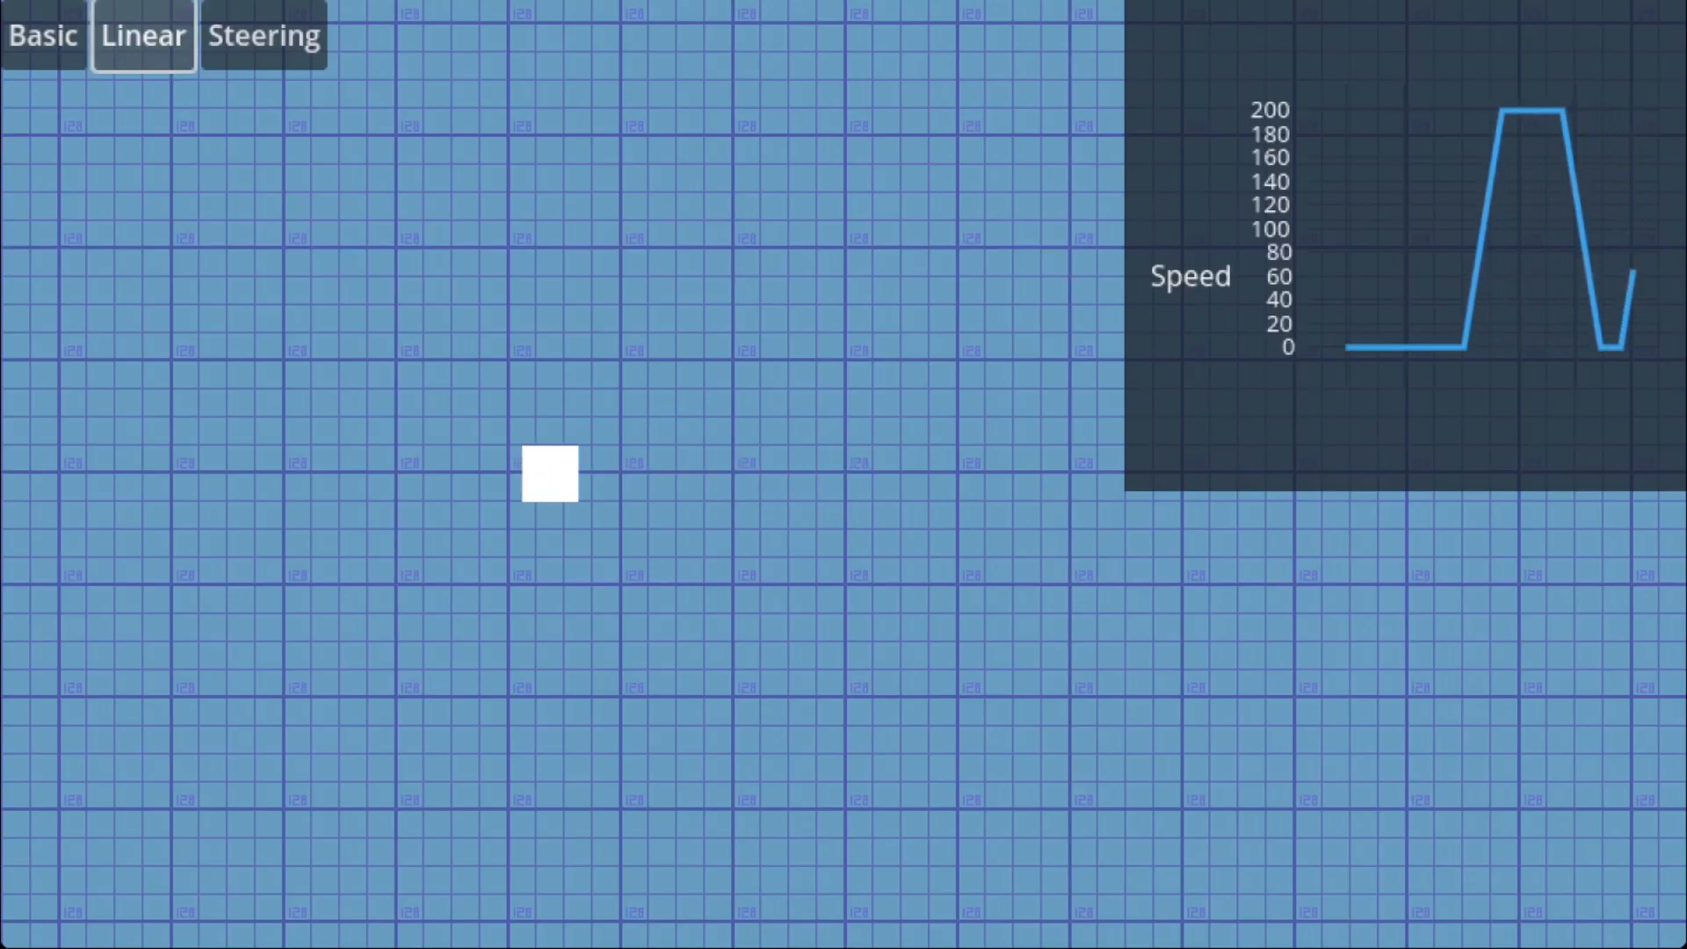
click(262, 35)
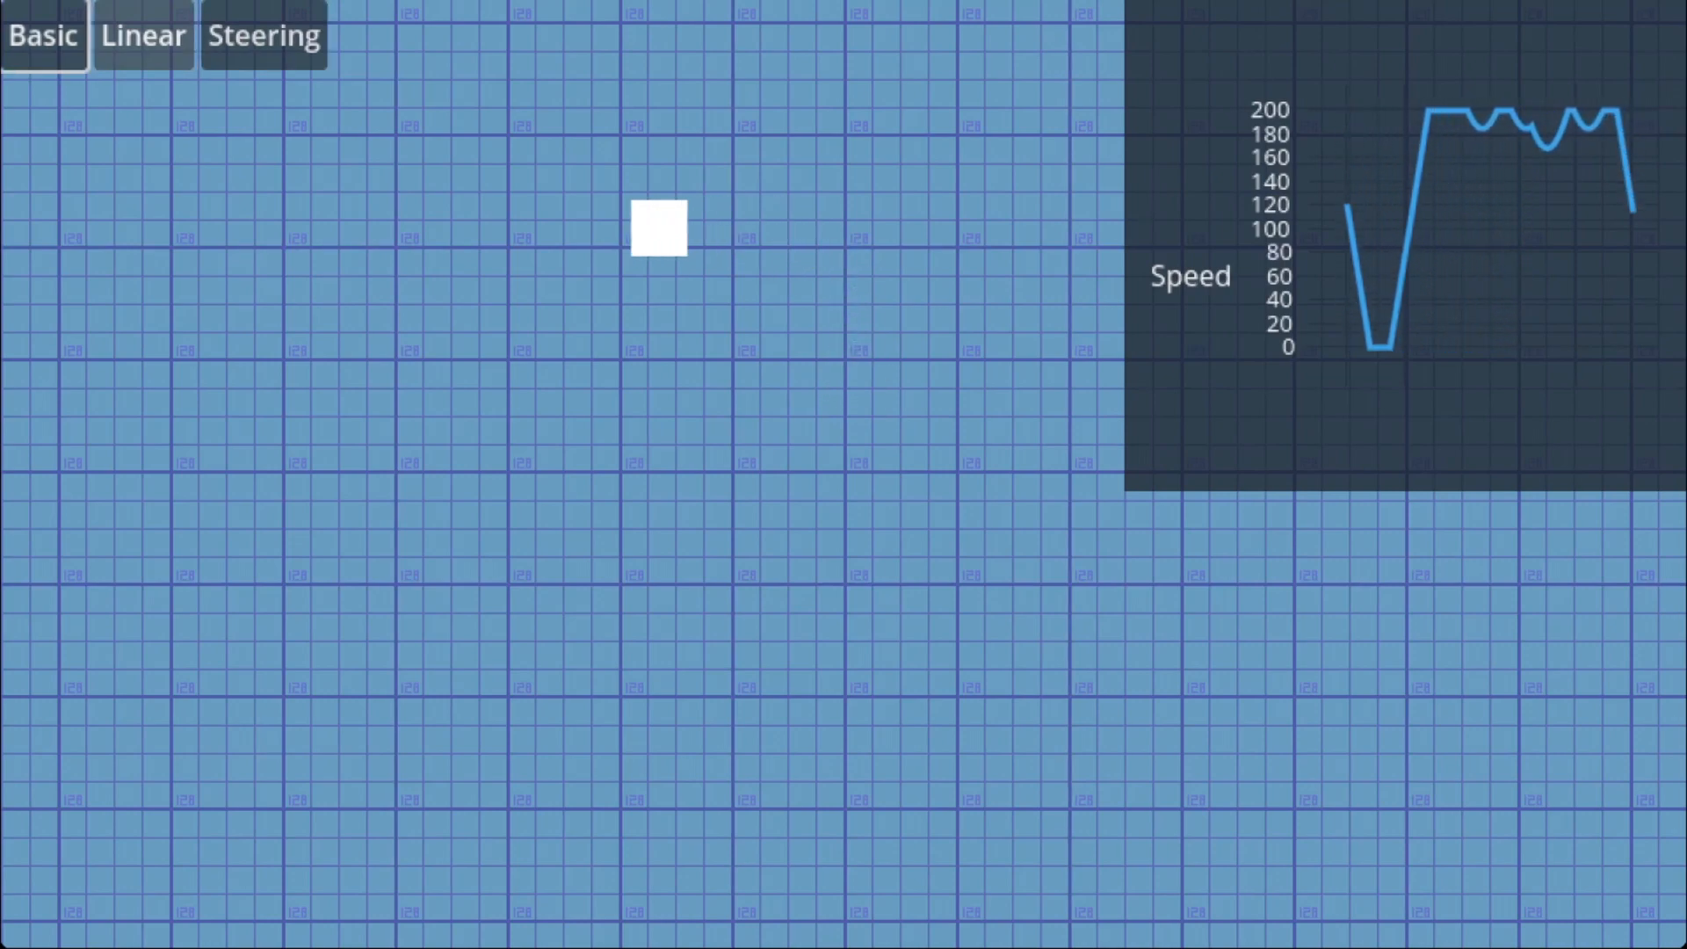
click(261, 35)
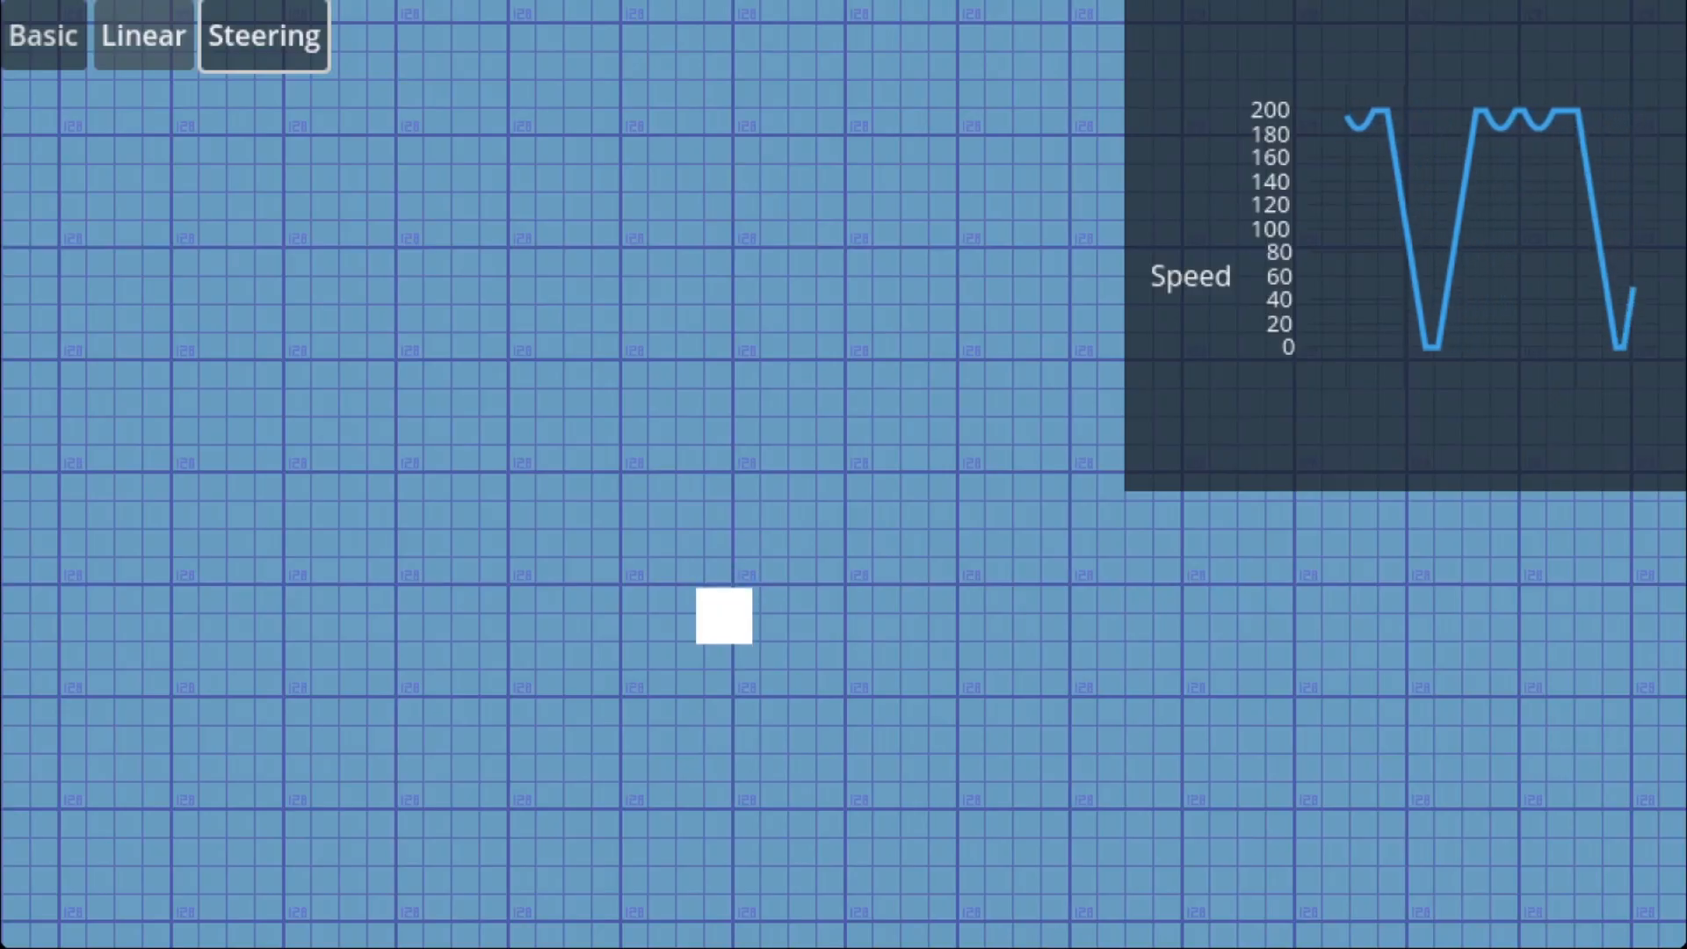
click(142, 35)
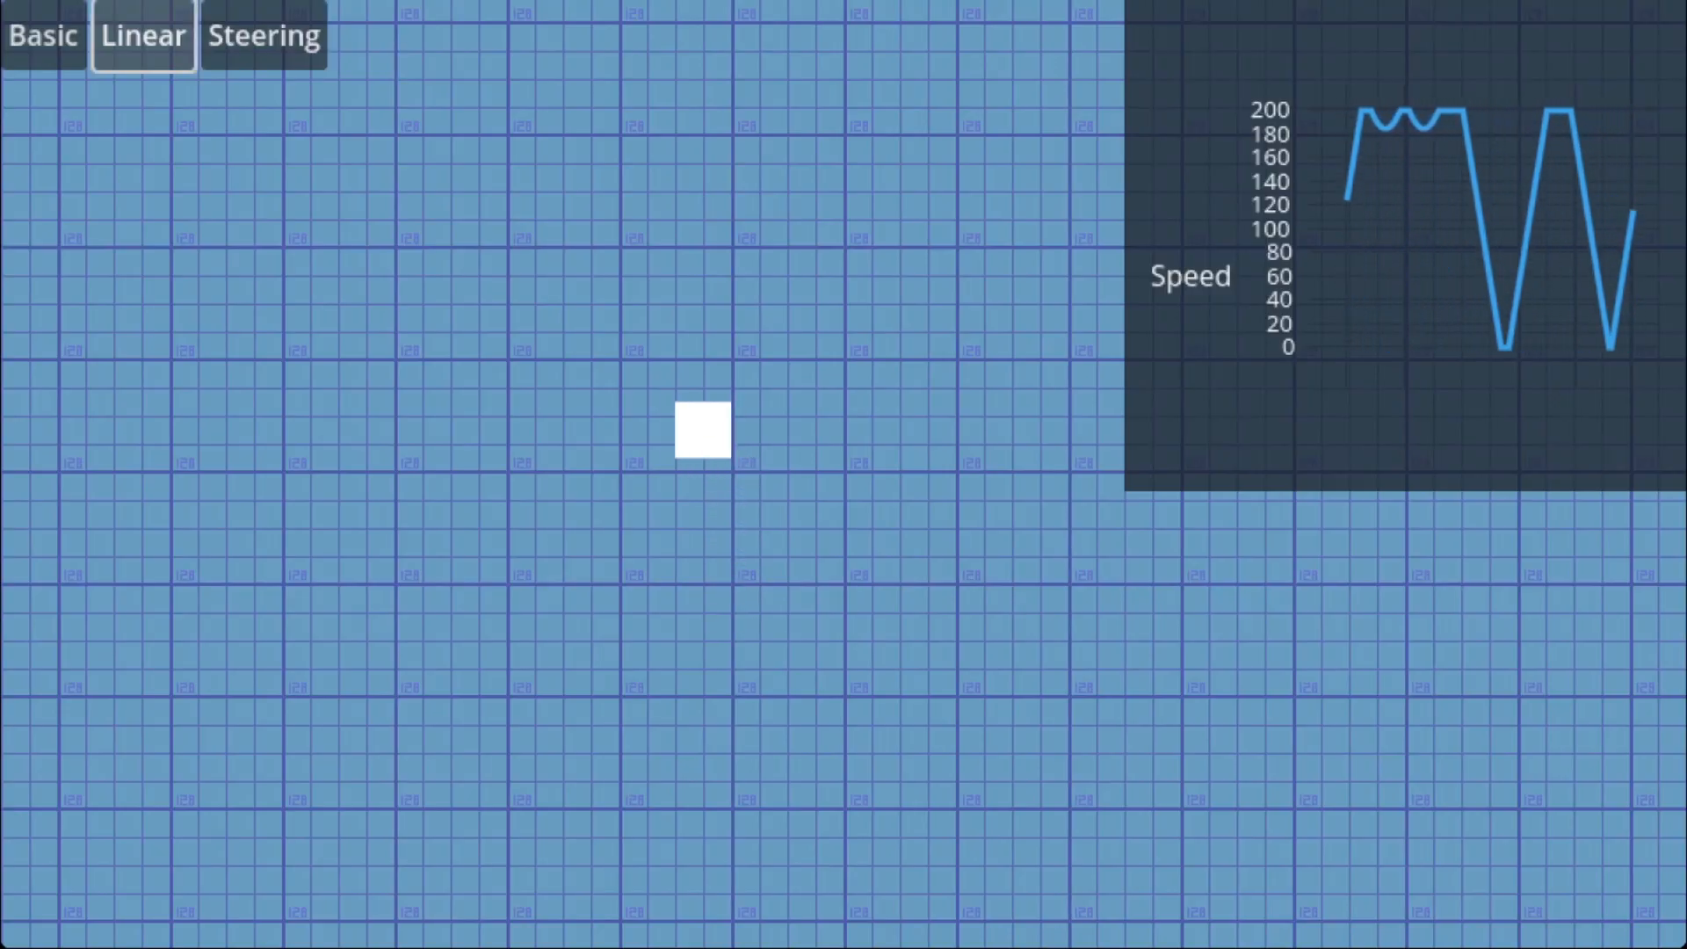
click(262, 35)
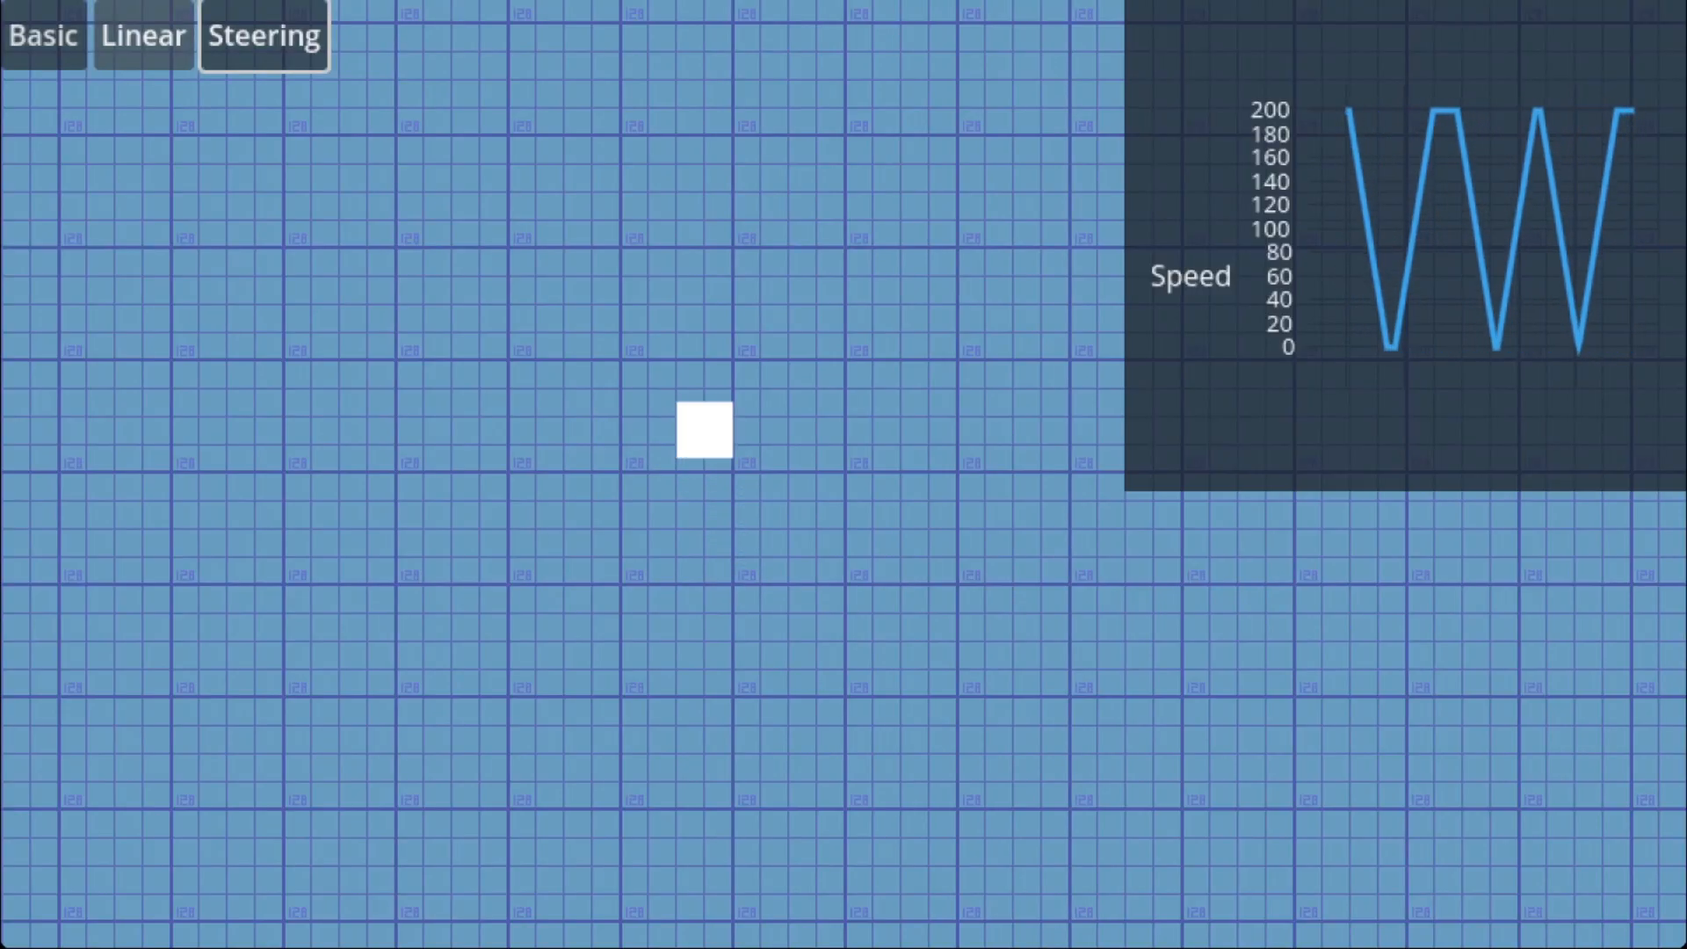
click(143, 35)
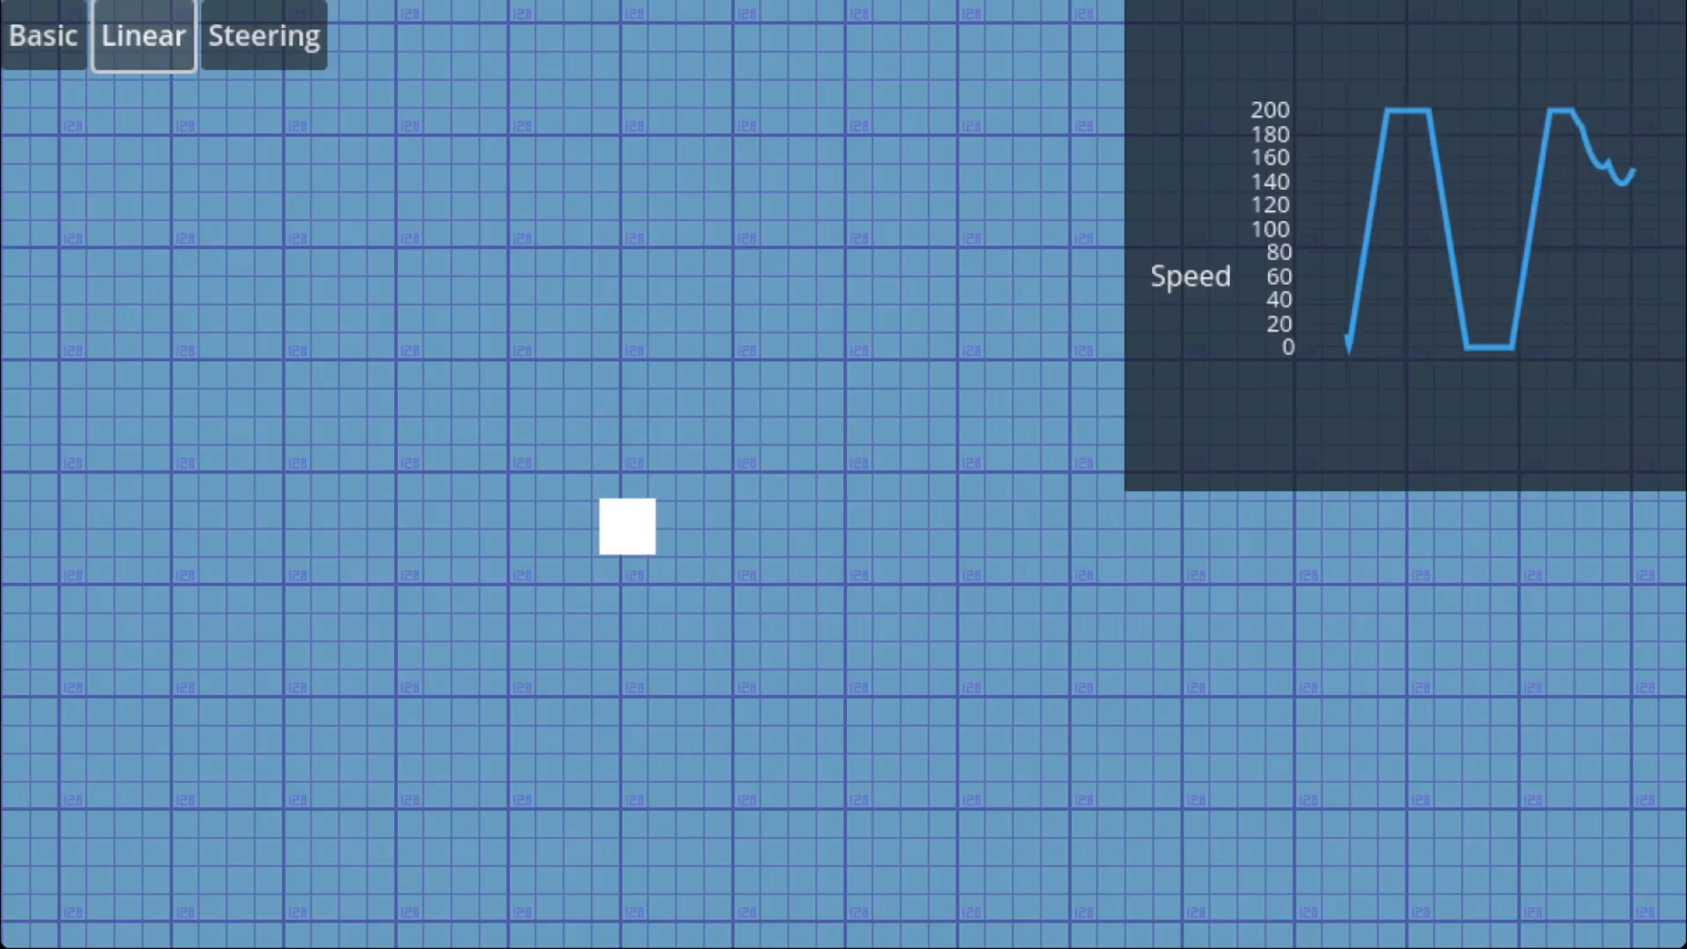
click(42, 35)
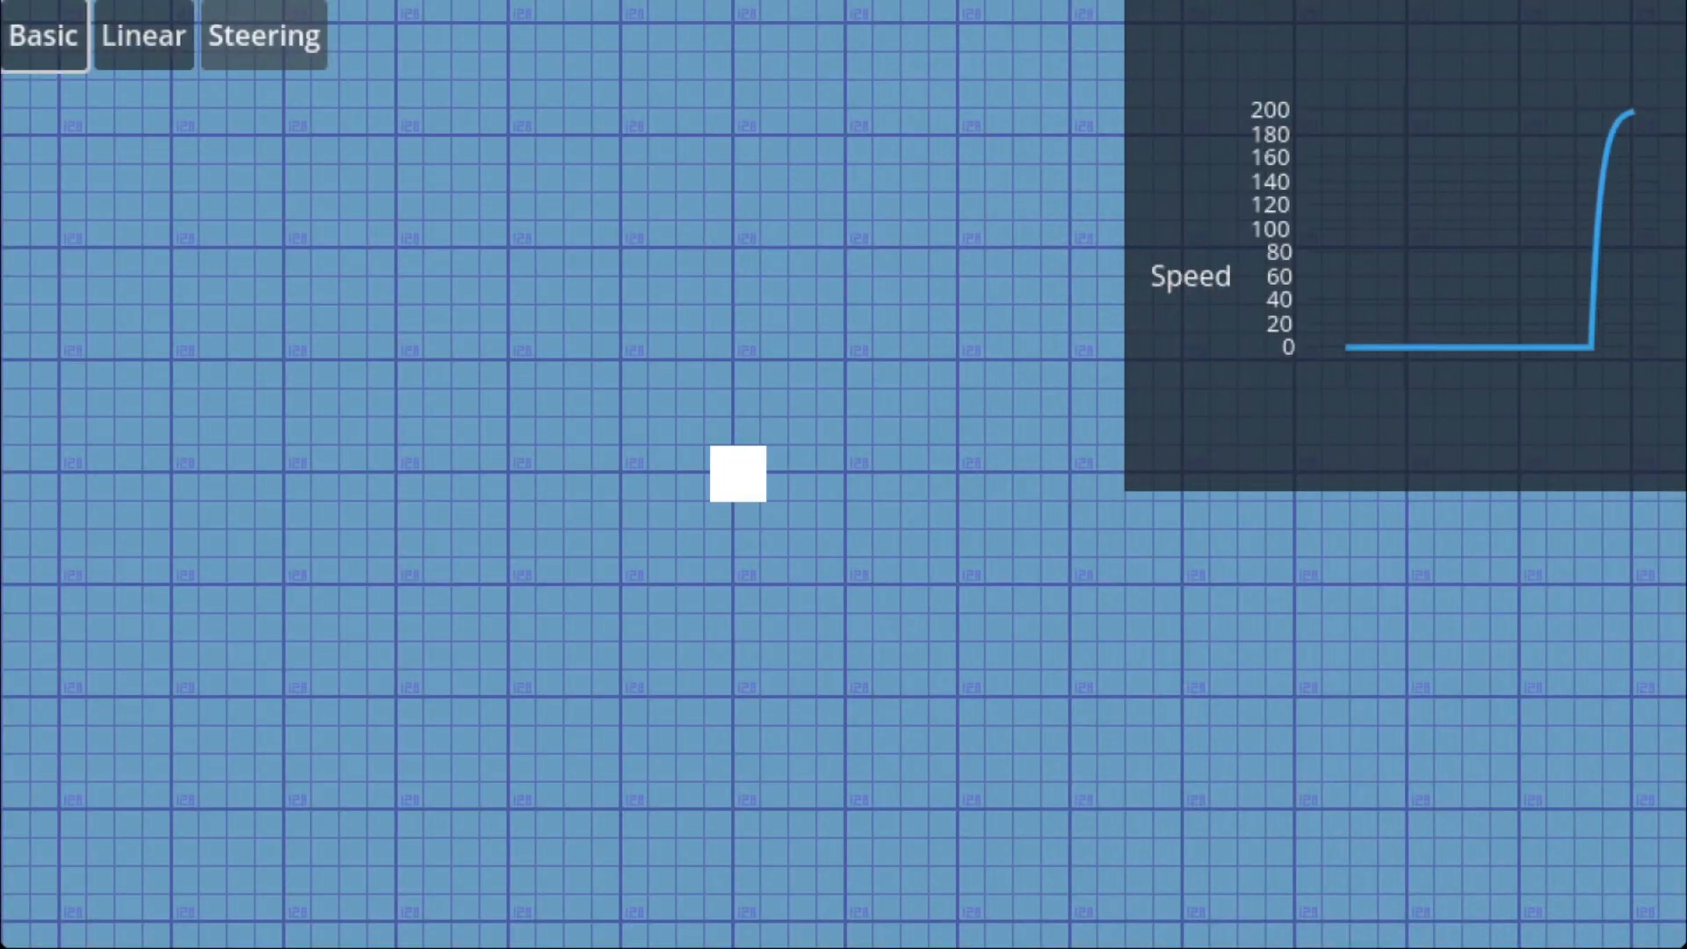
- Drive the square in Linear, then Basic, then Steering to compare their speed curves
click(143, 34)
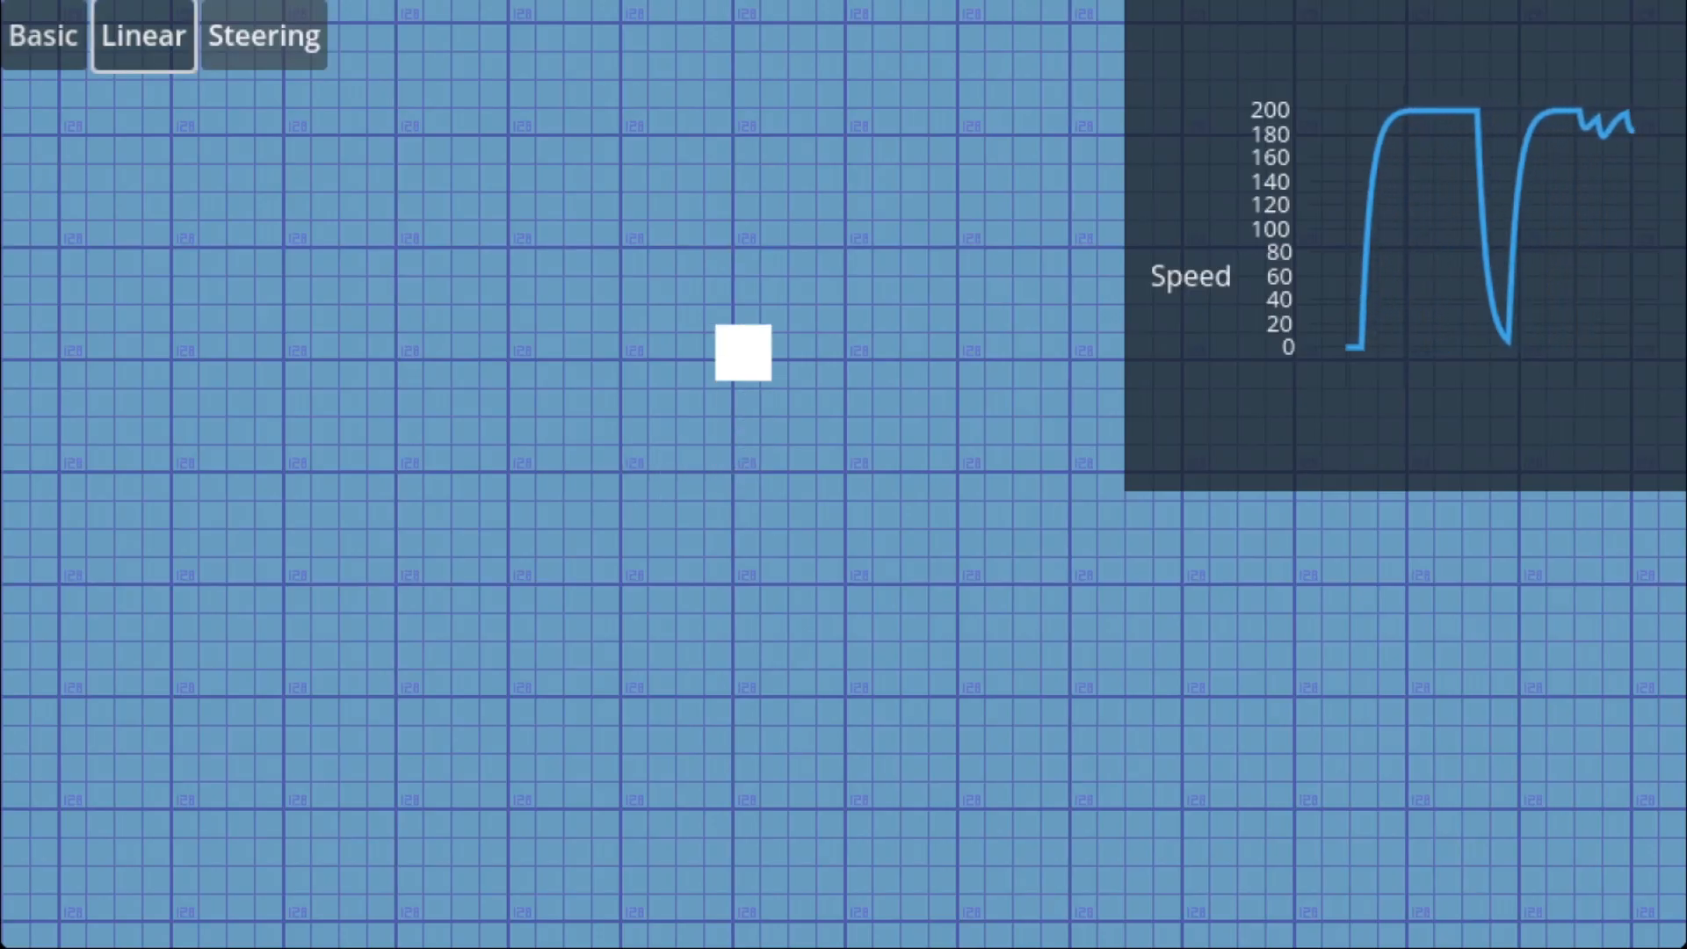
click(42, 36)
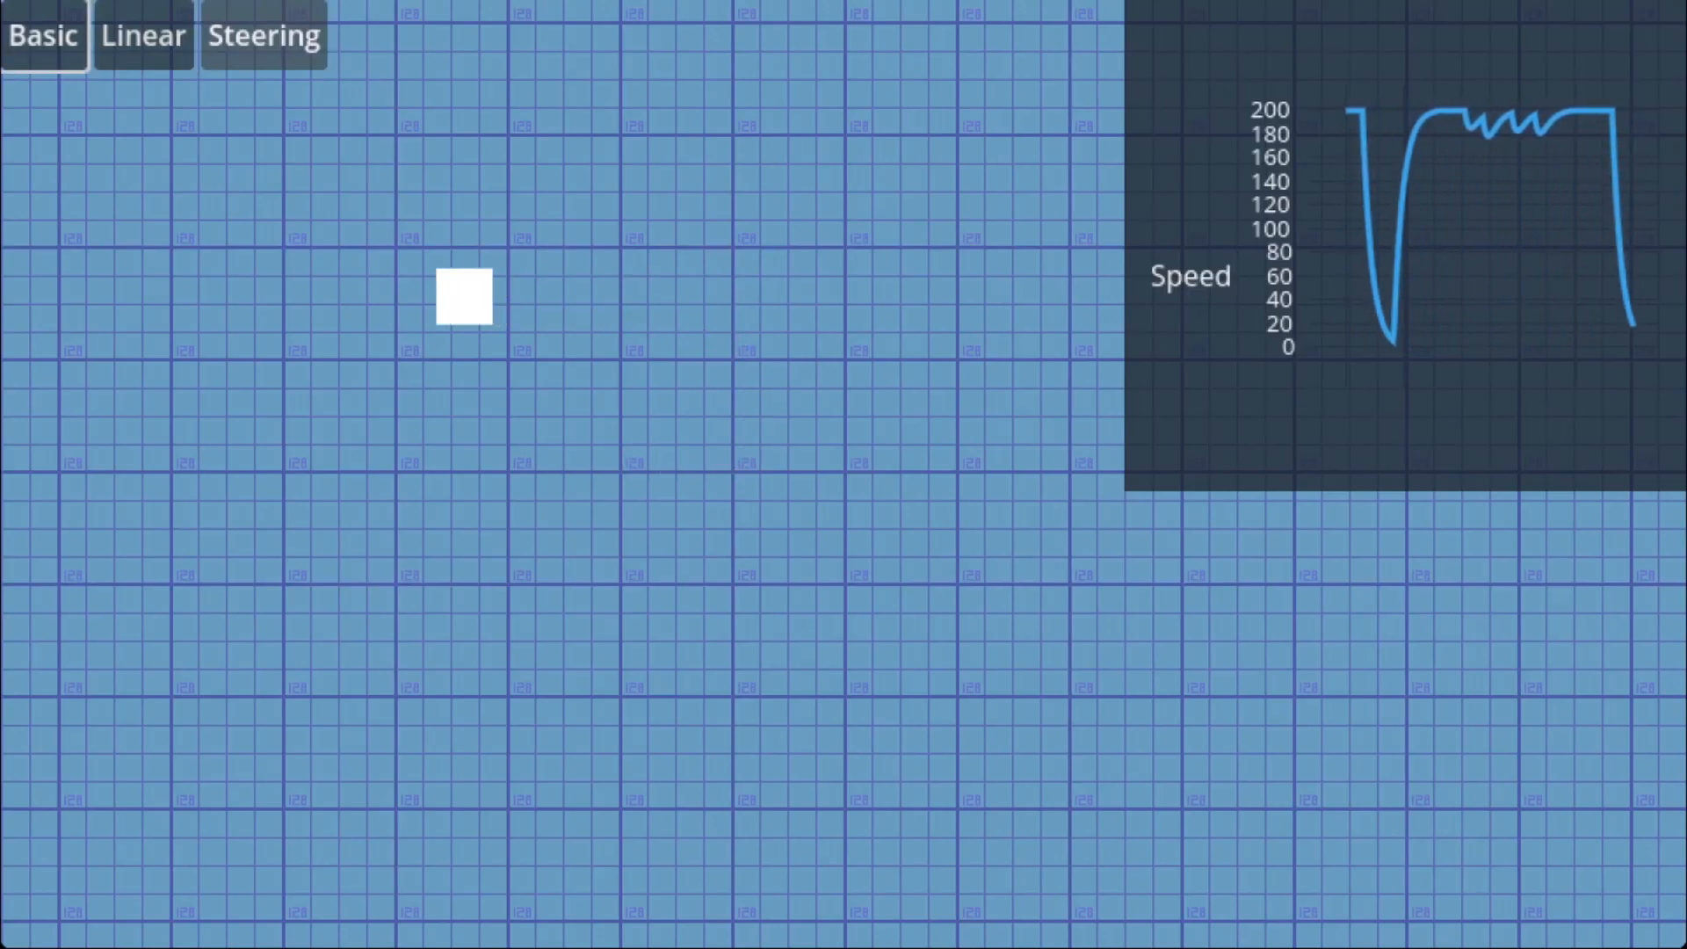
click(262, 33)
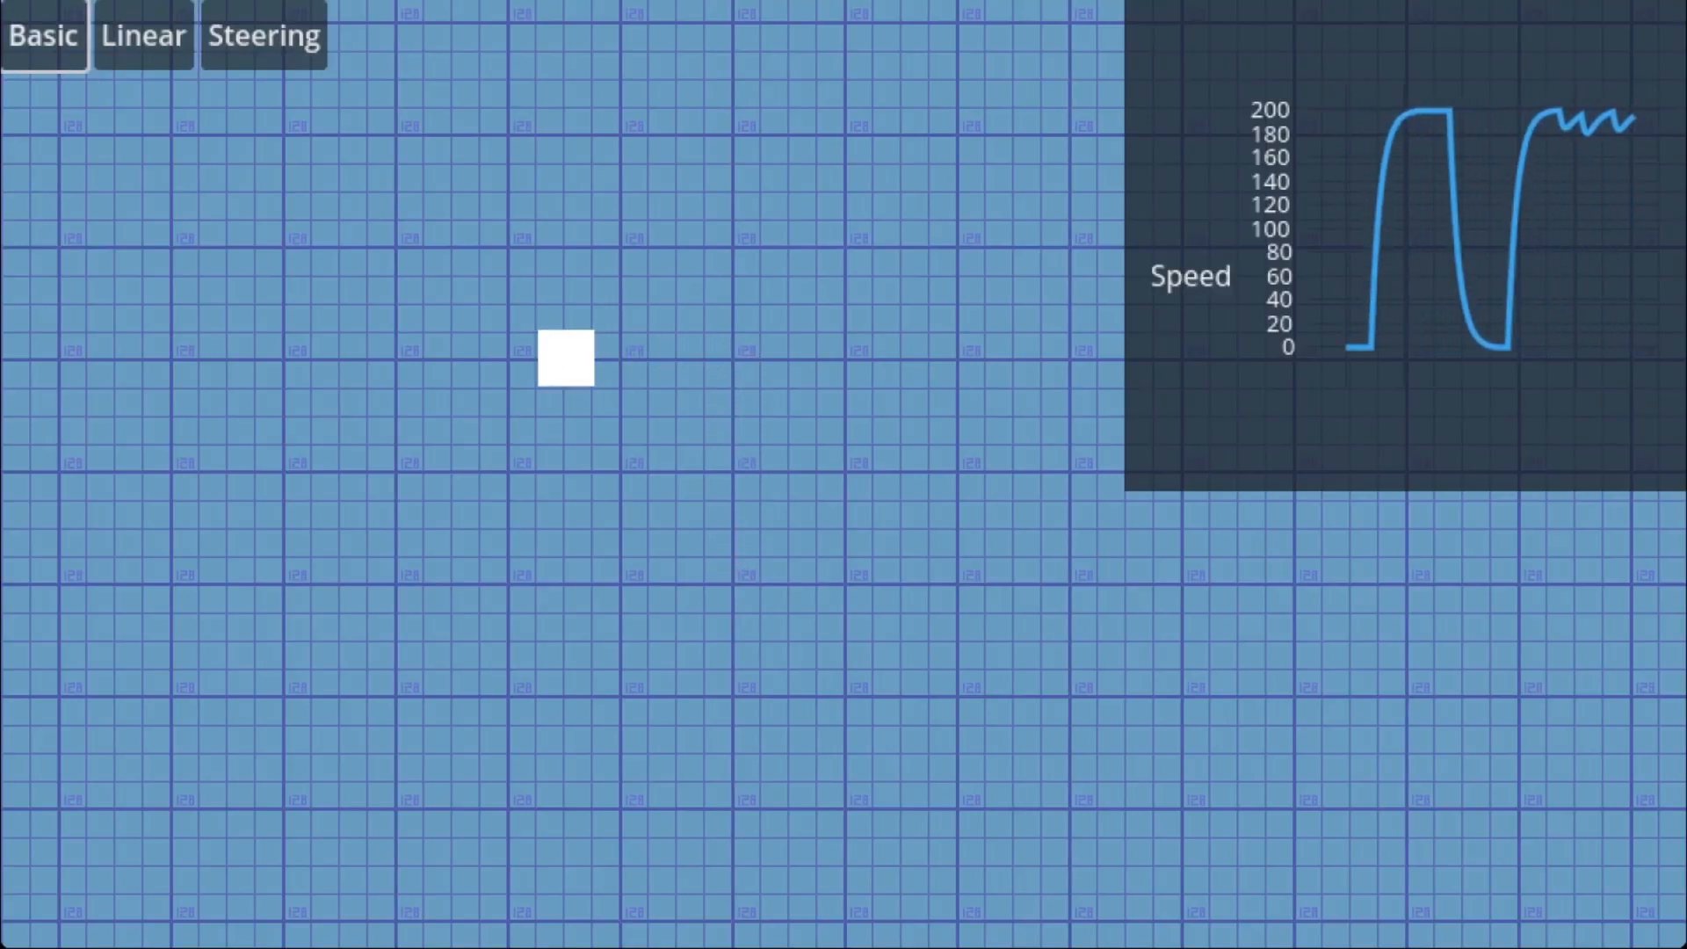
click(261, 35)
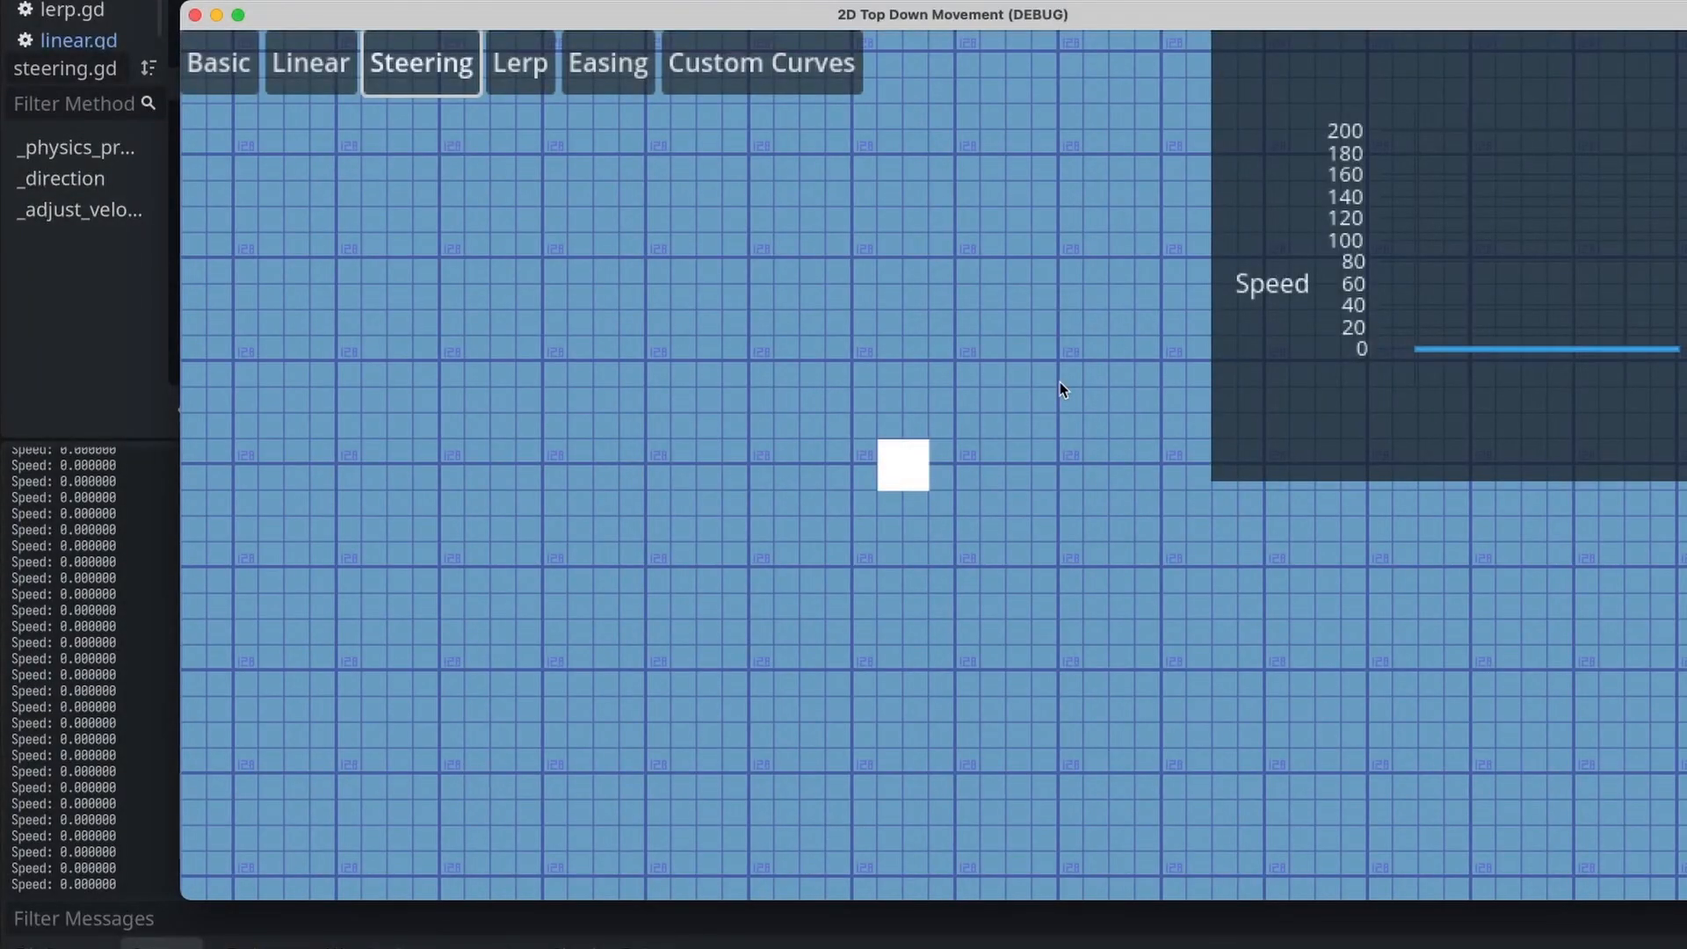
- Test the square in Linear, Basic, Linear again, then Custom Curves with speed rising to about 200
click(309, 62)
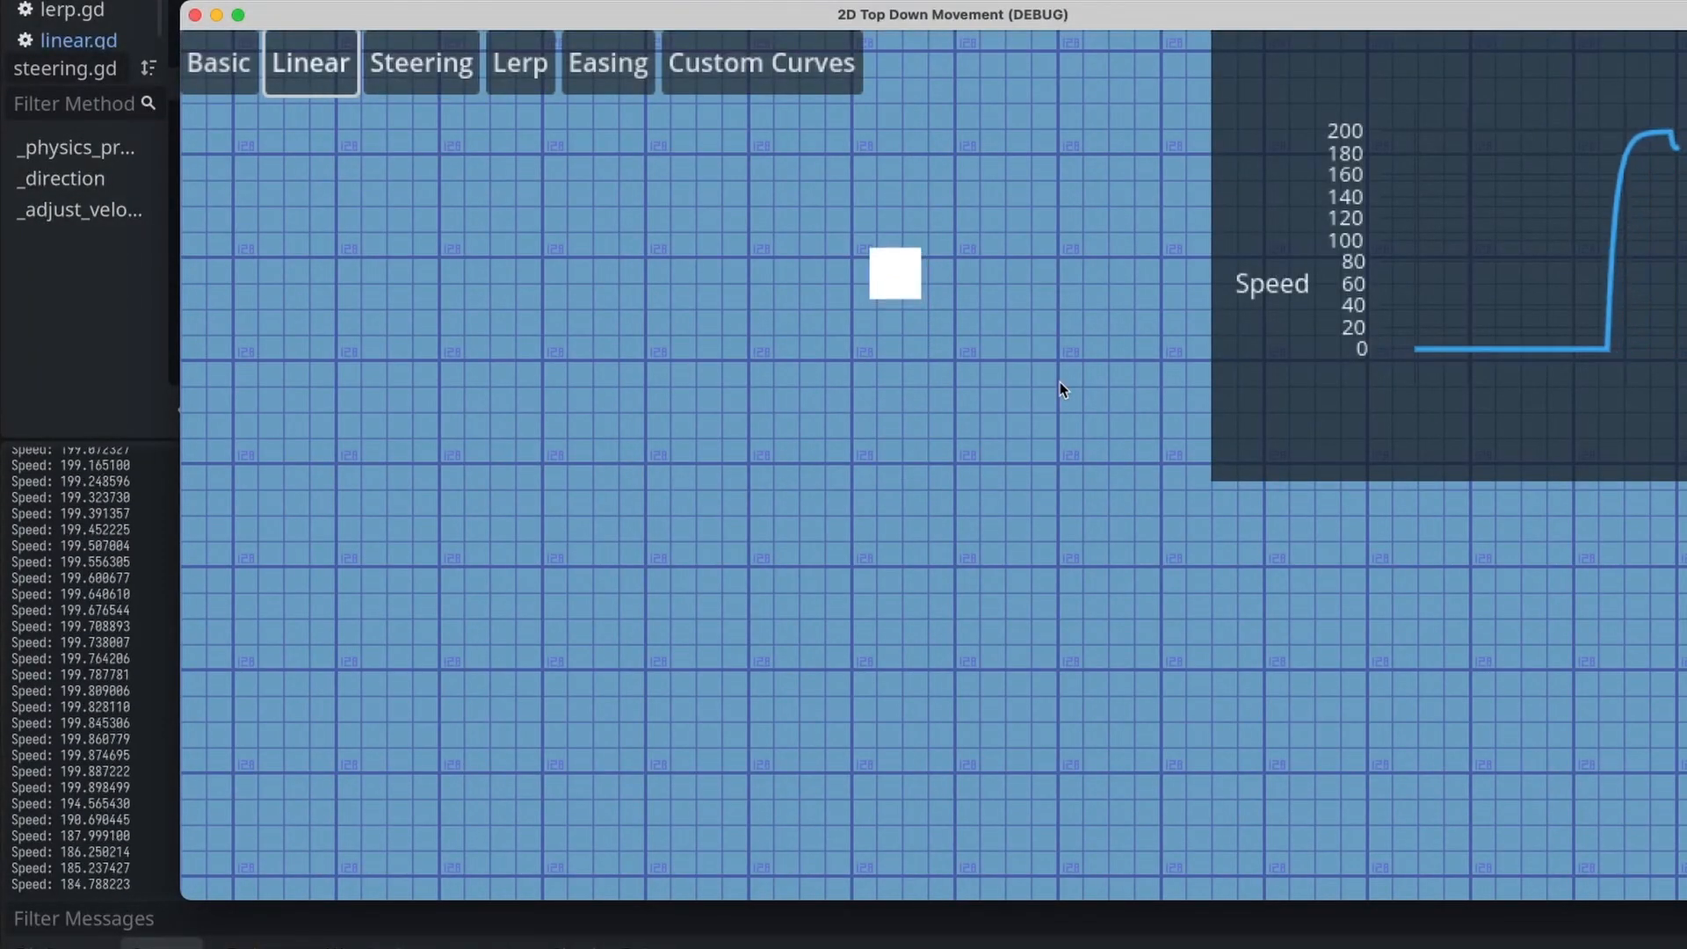
click(218, 61)
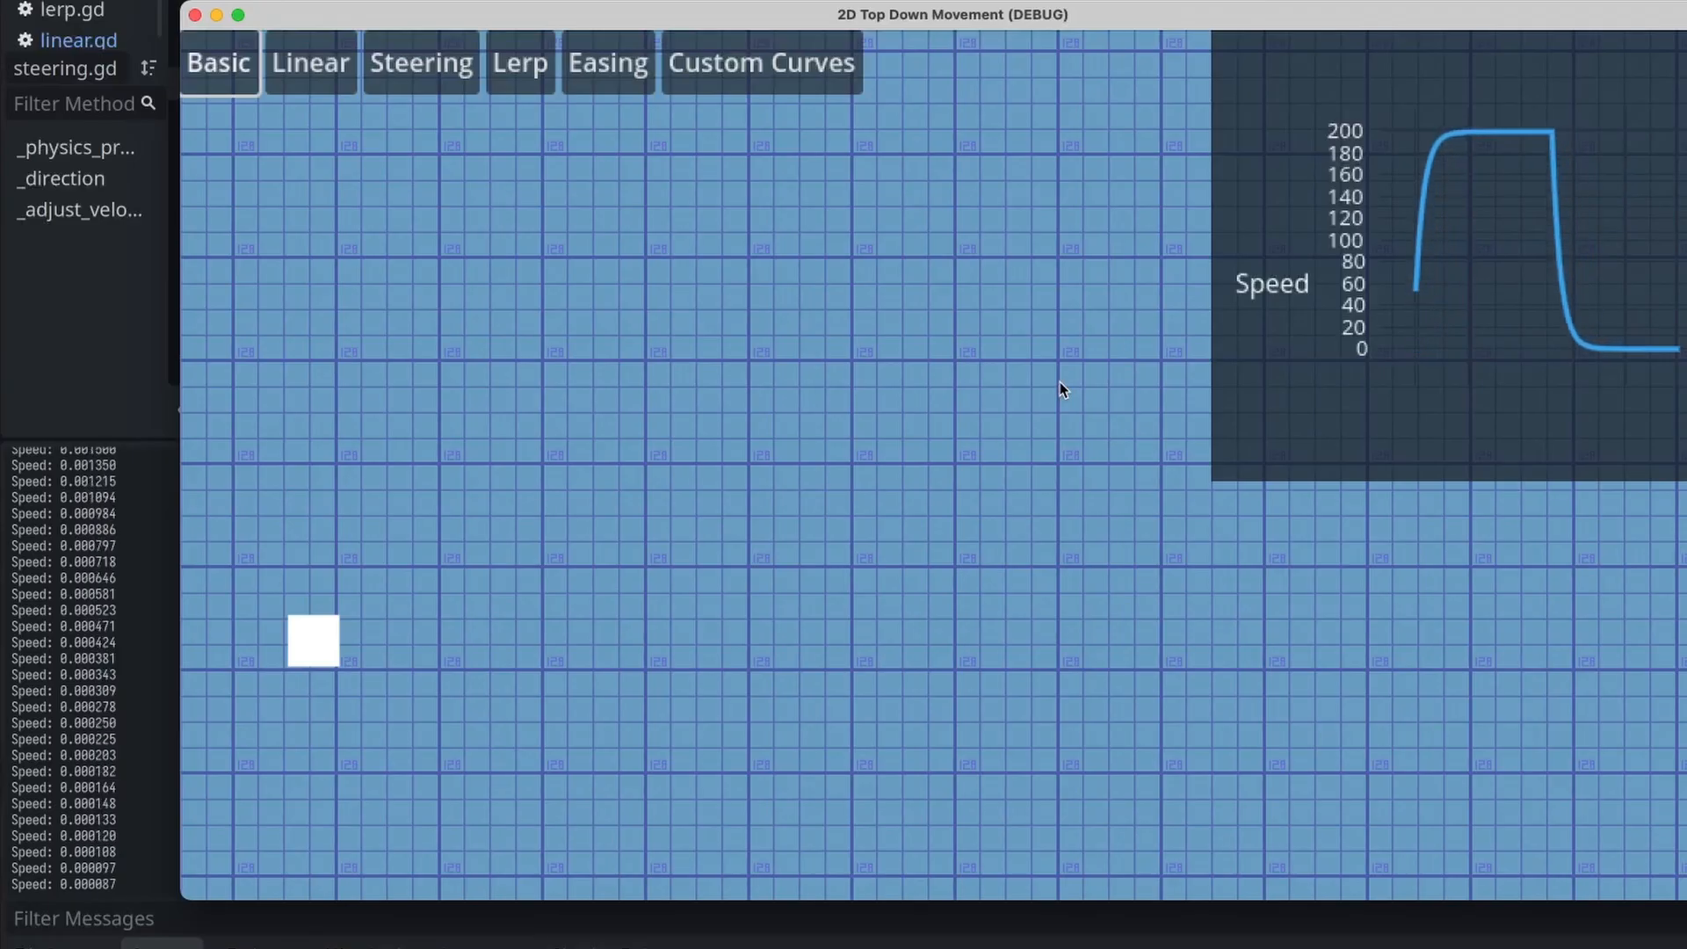
click(309, 61)
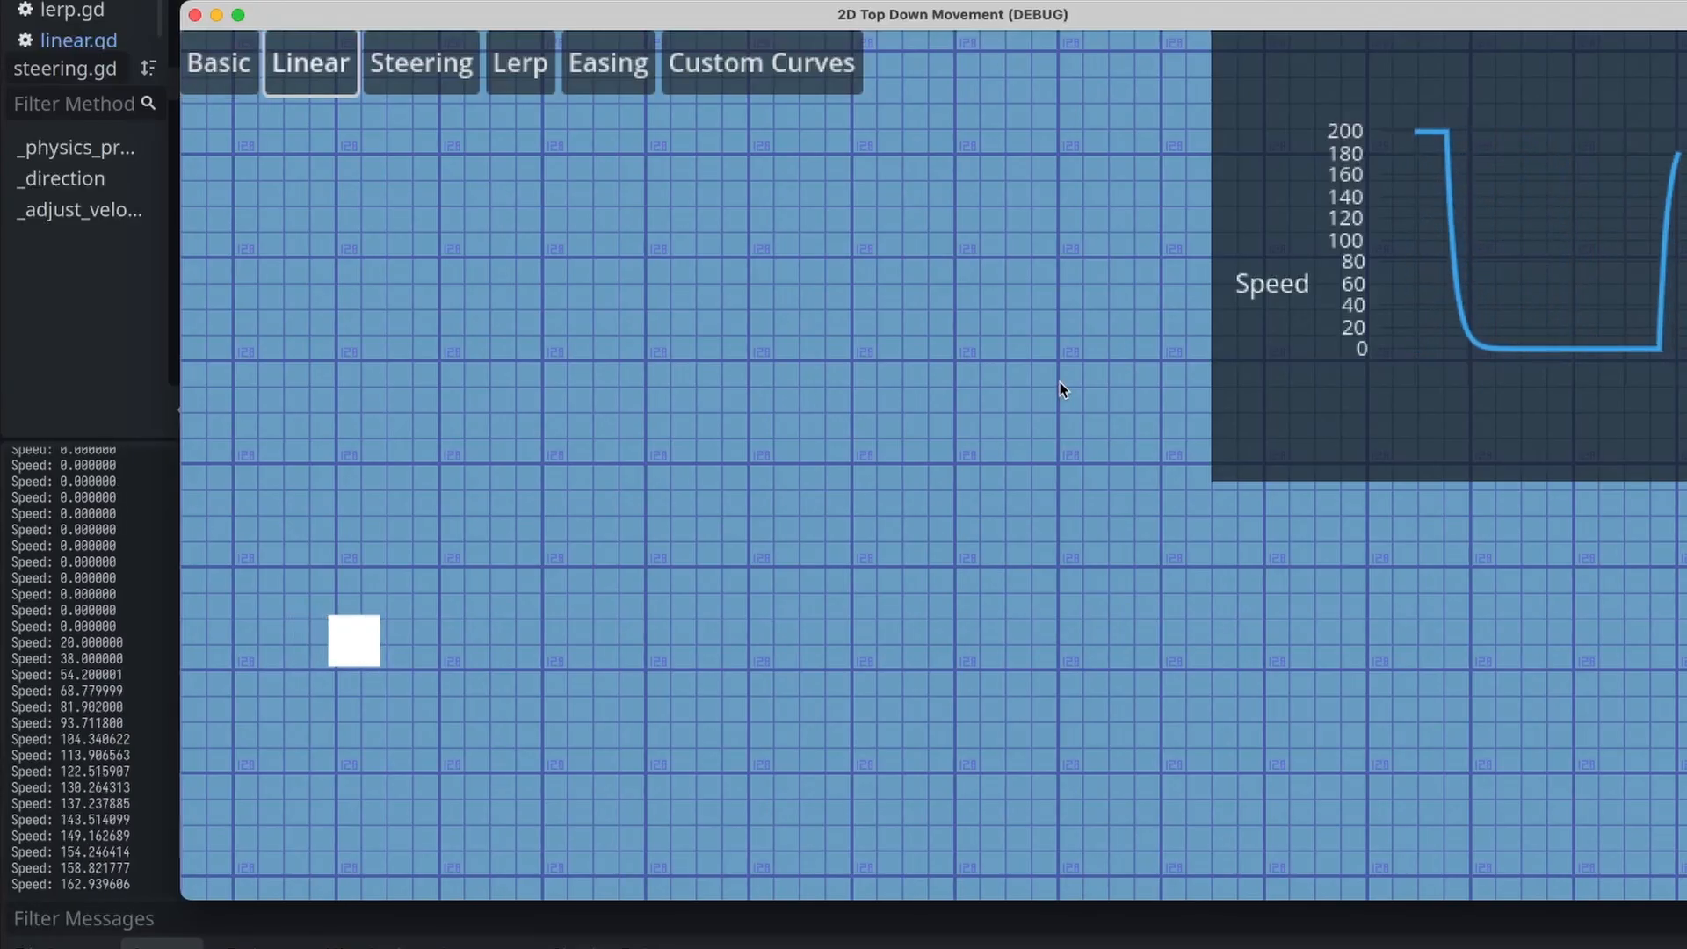
click(761, 62)
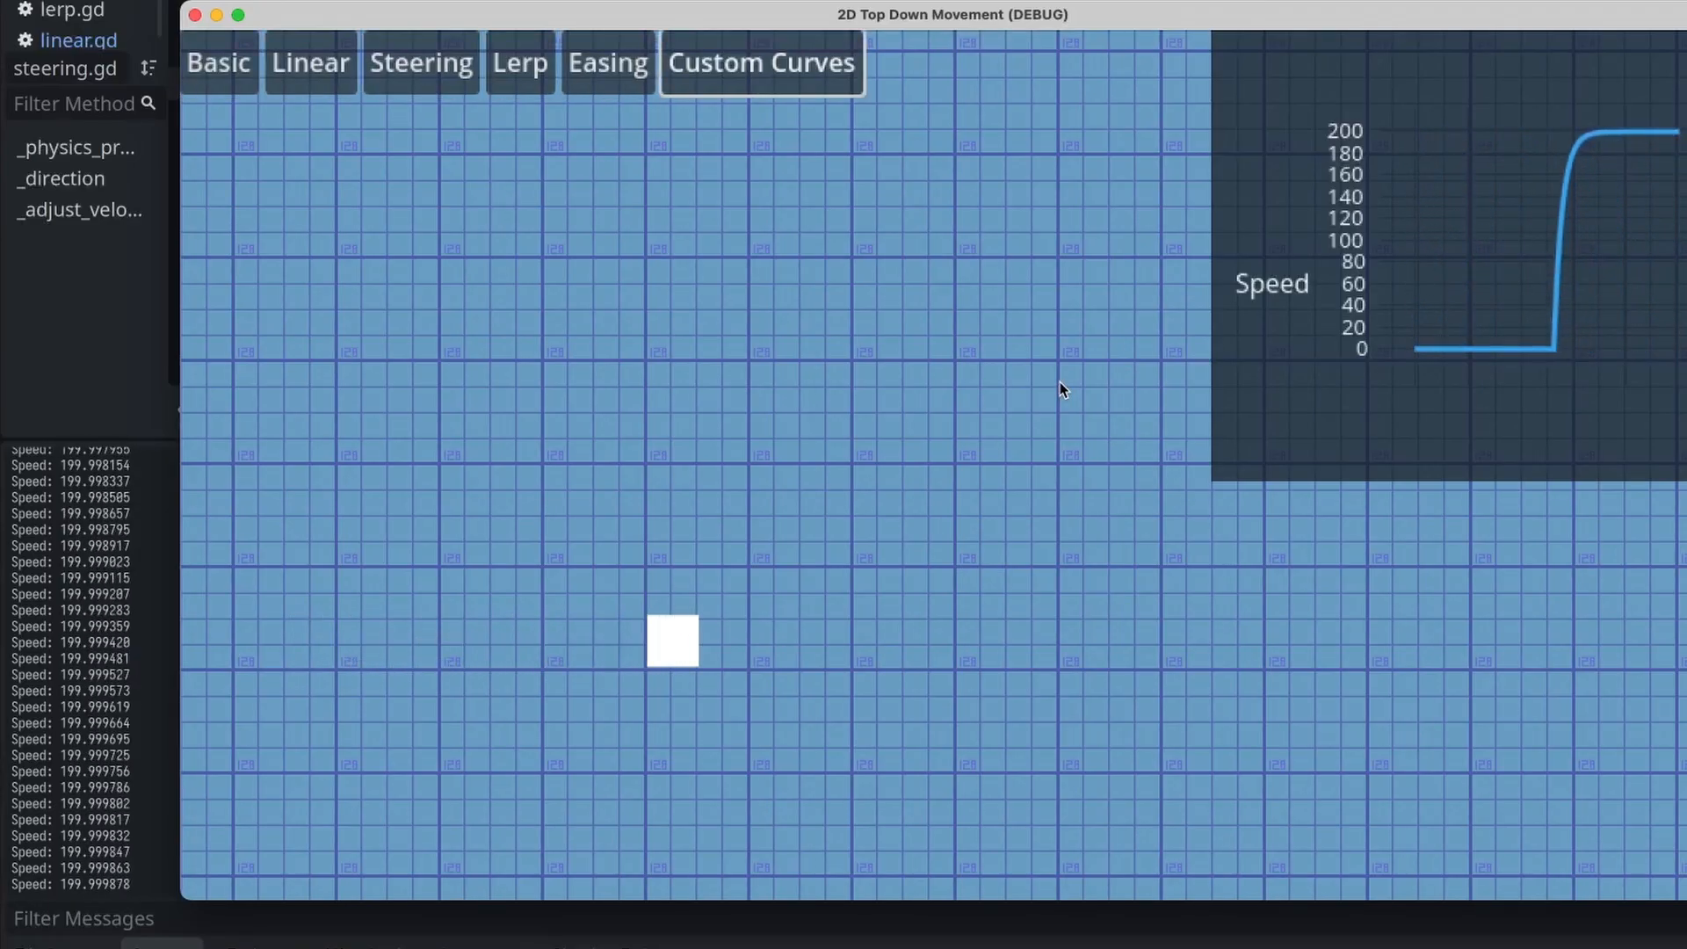